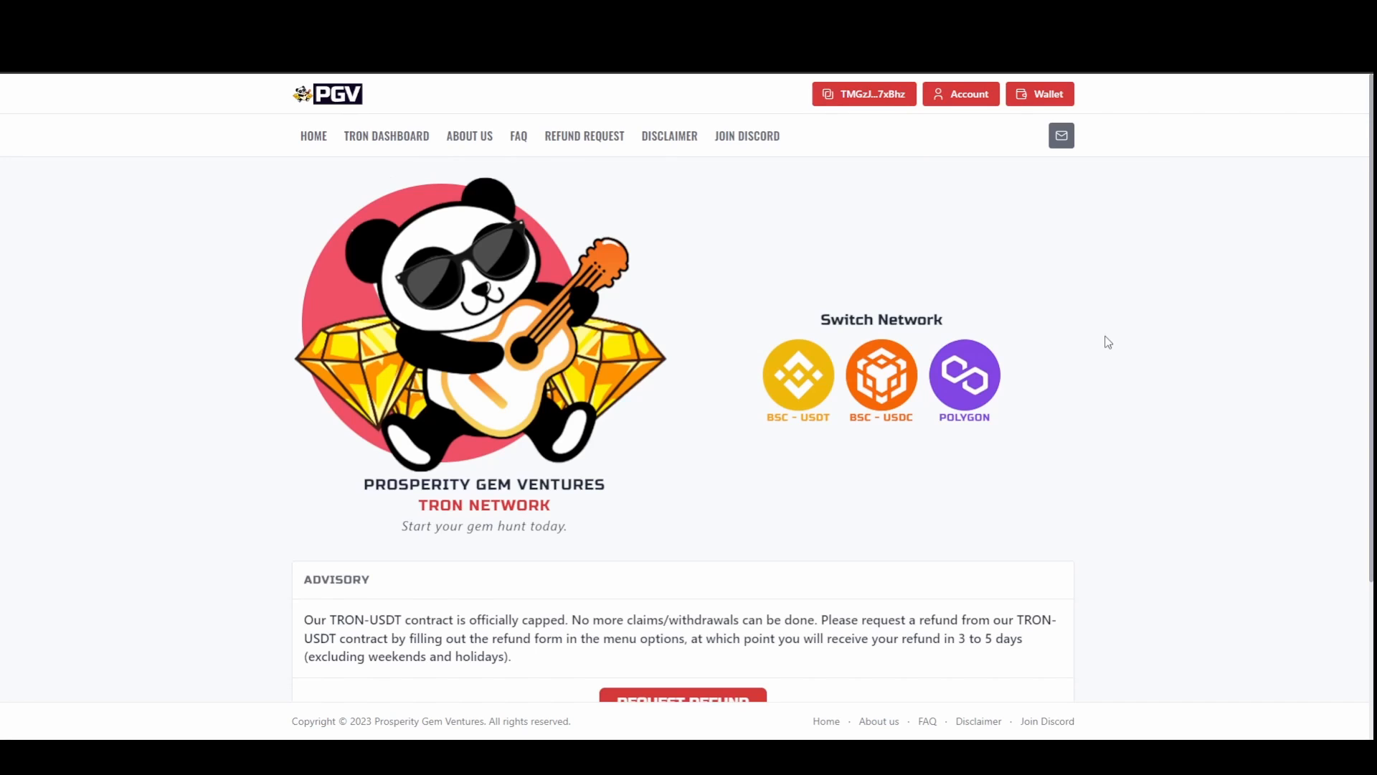
mouse_move(1154, 373)
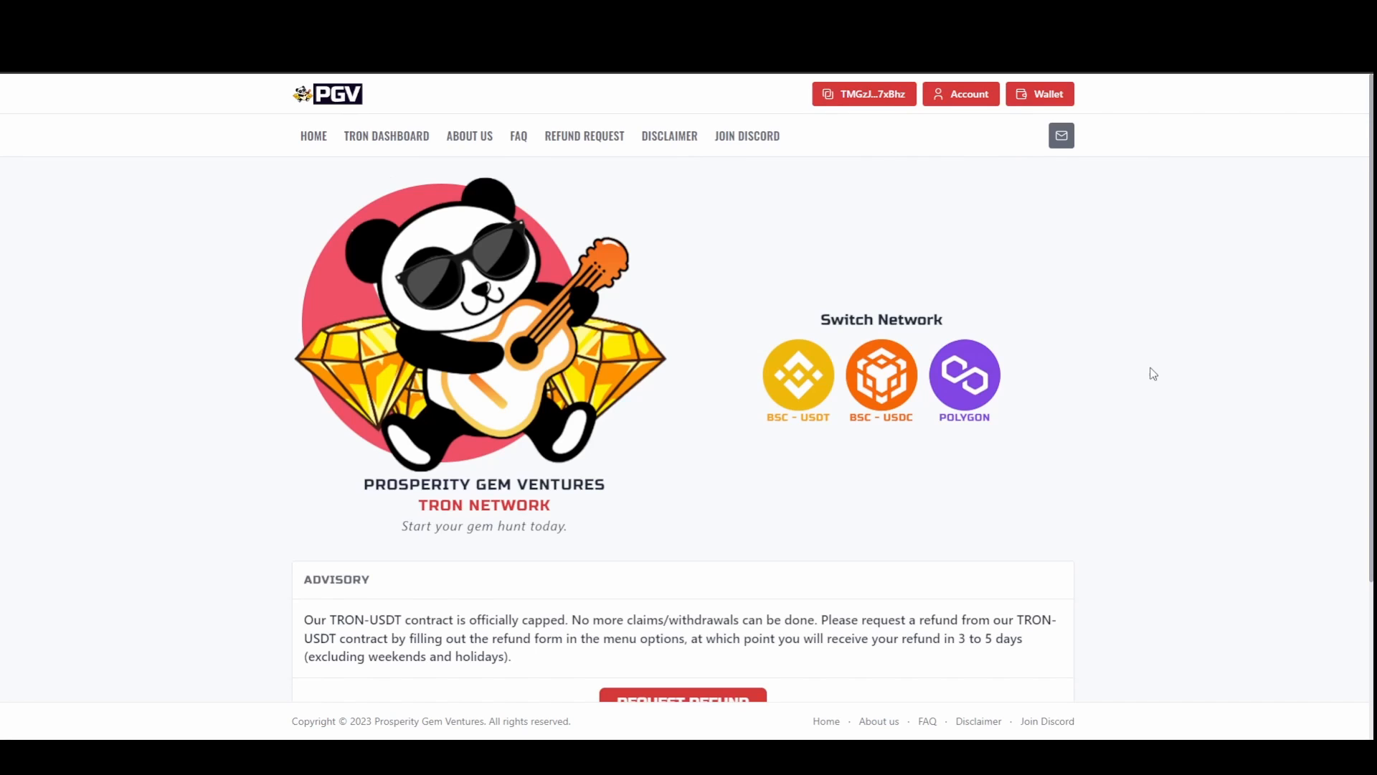
- Copy the Main Wallet's Binance Smart Chain address from MetaMask and close the popup
scroll("down", 3)
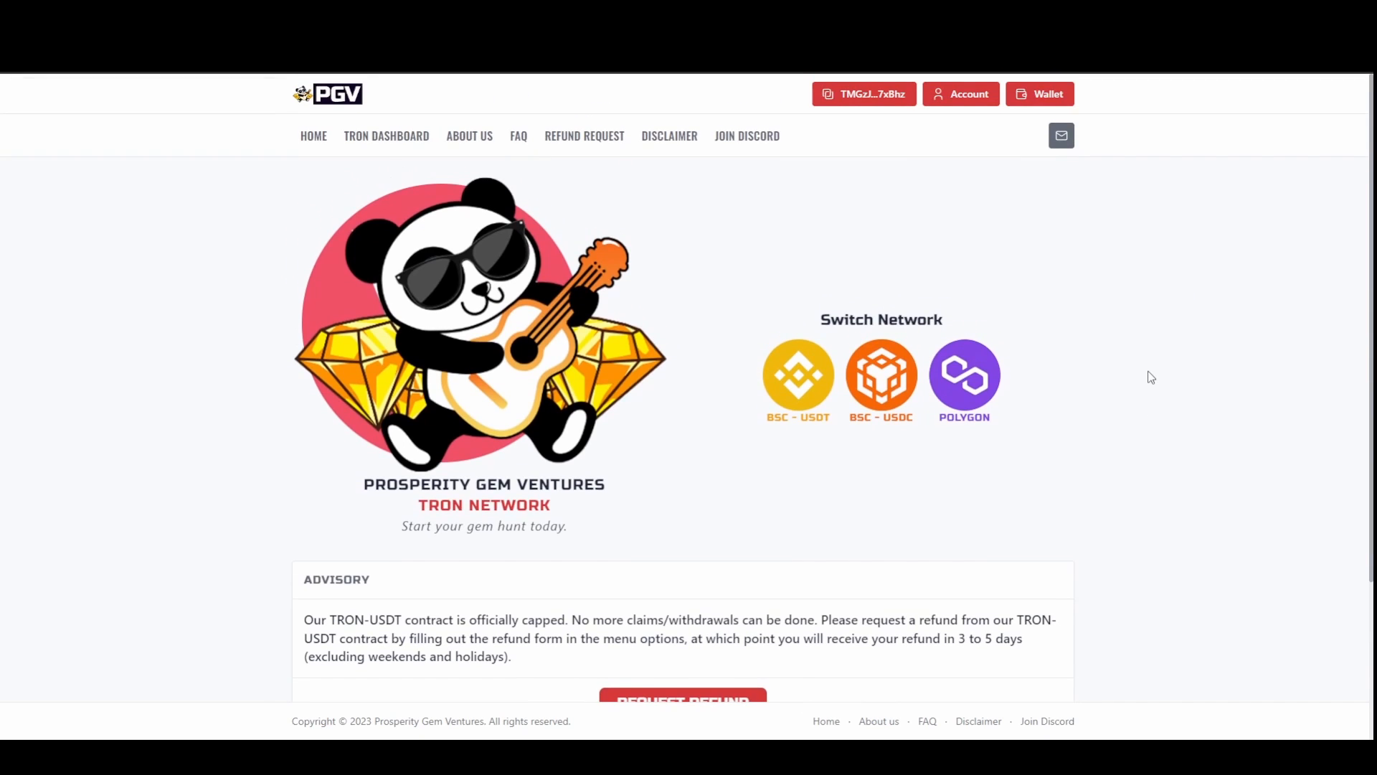
scroll("down", 3)
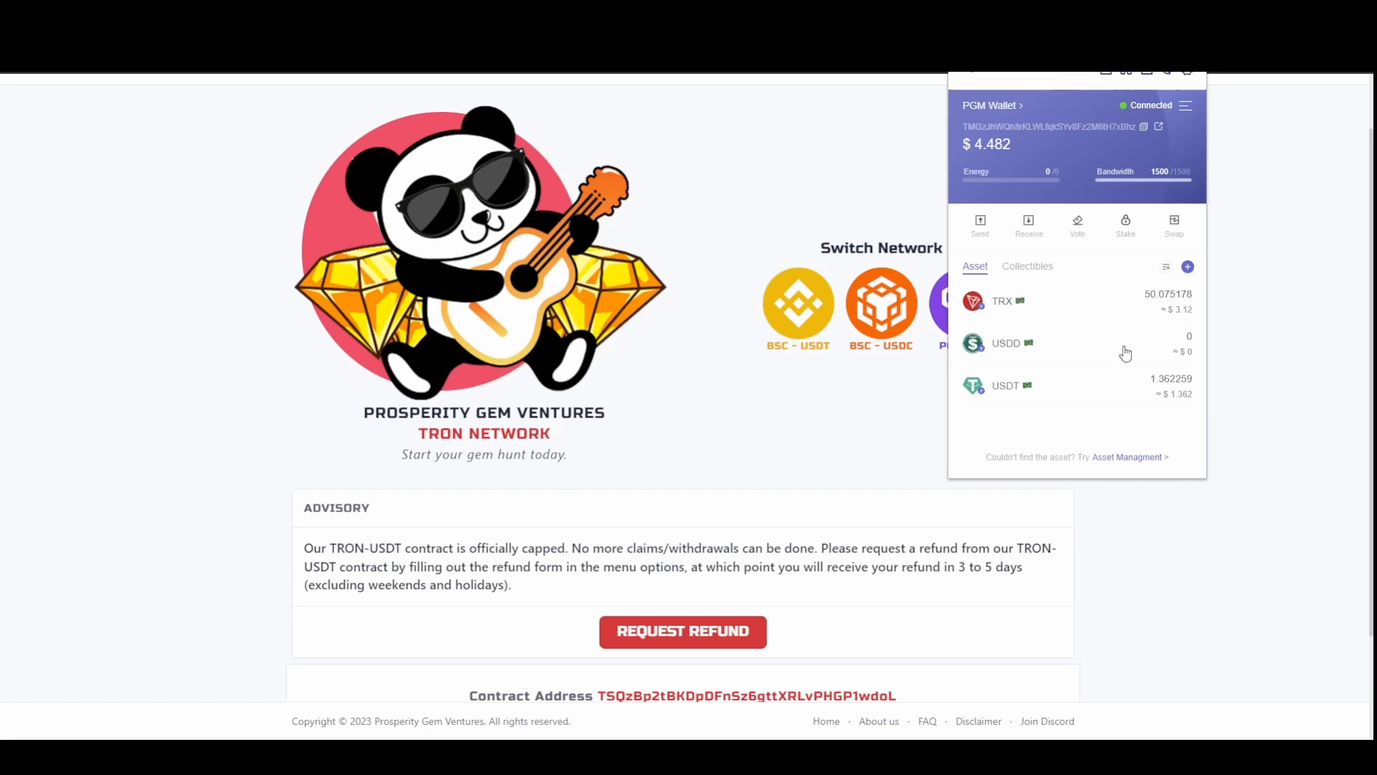
mouse_move(1008, 359)
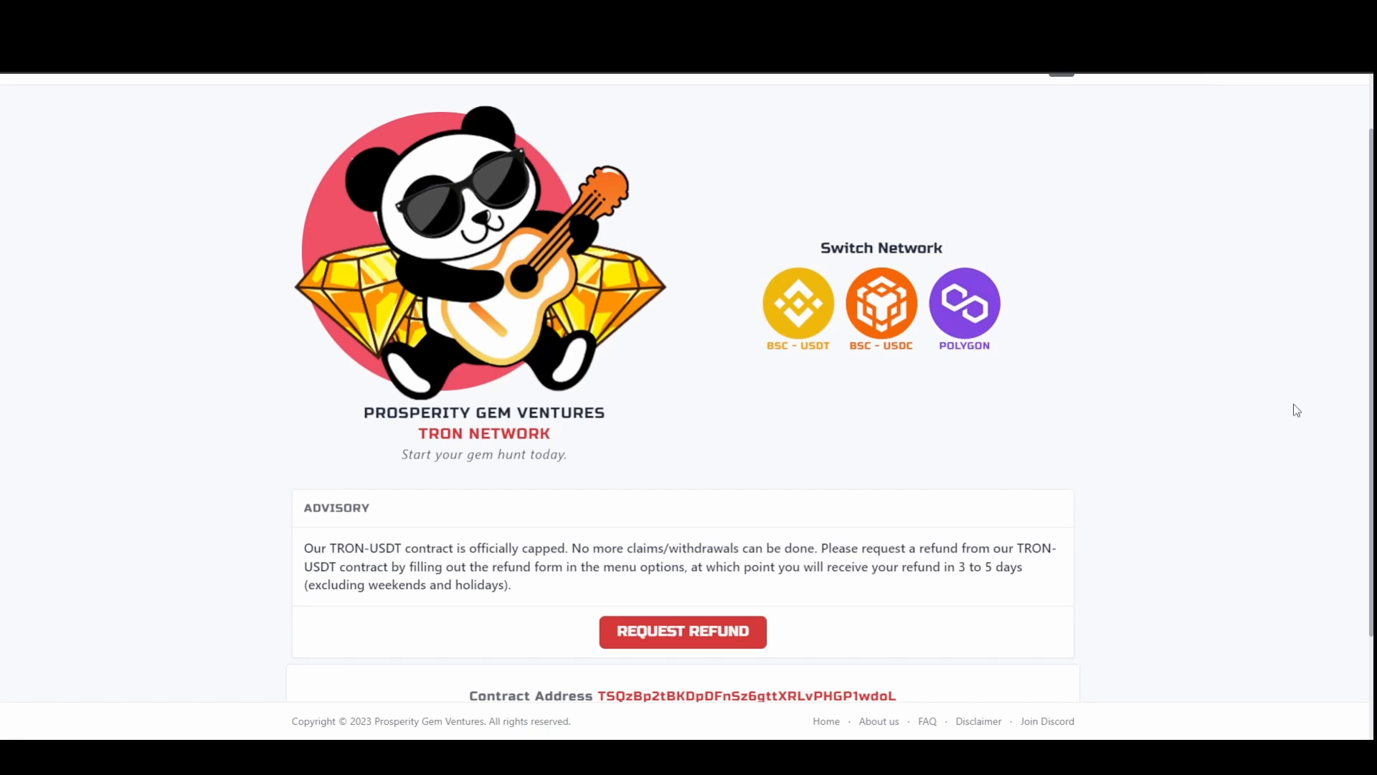
mouse_move(1203, 143)
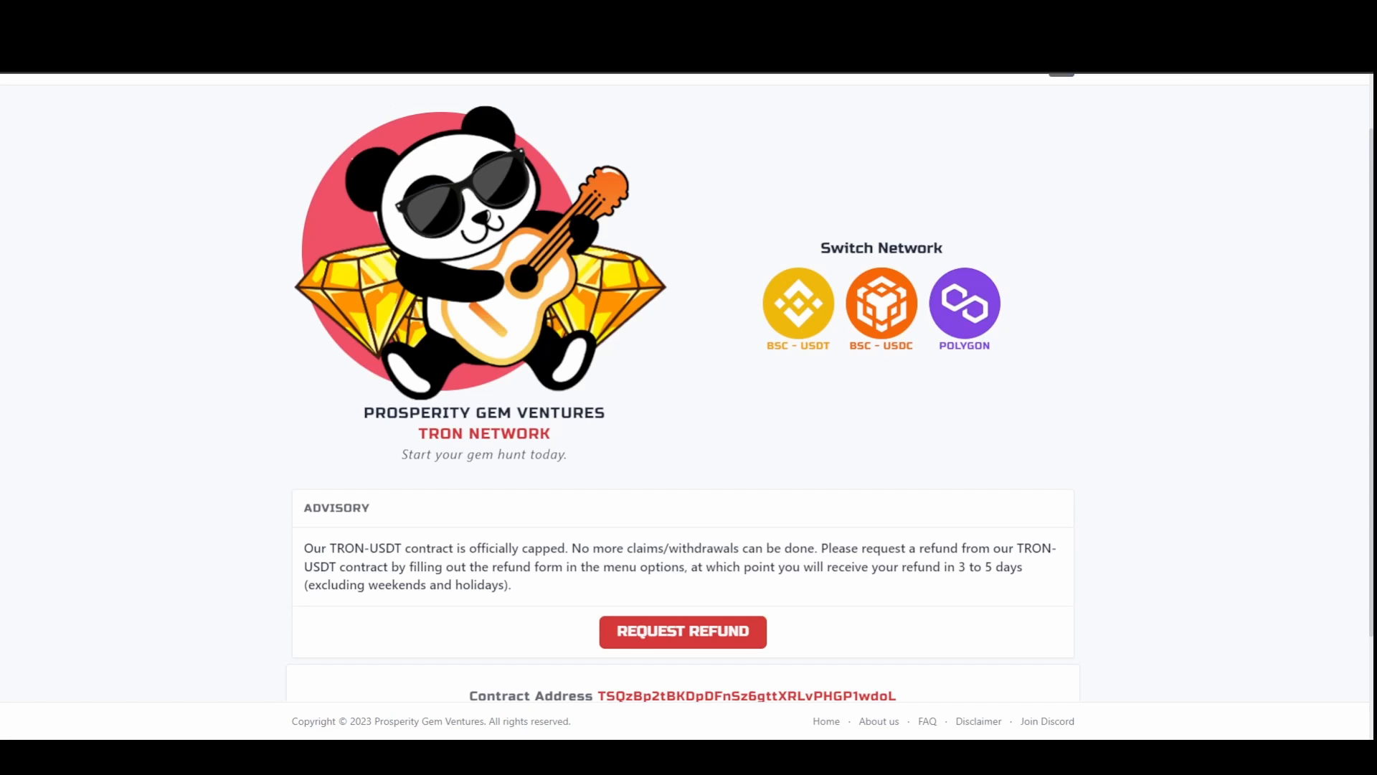
left_click(1151, 77)
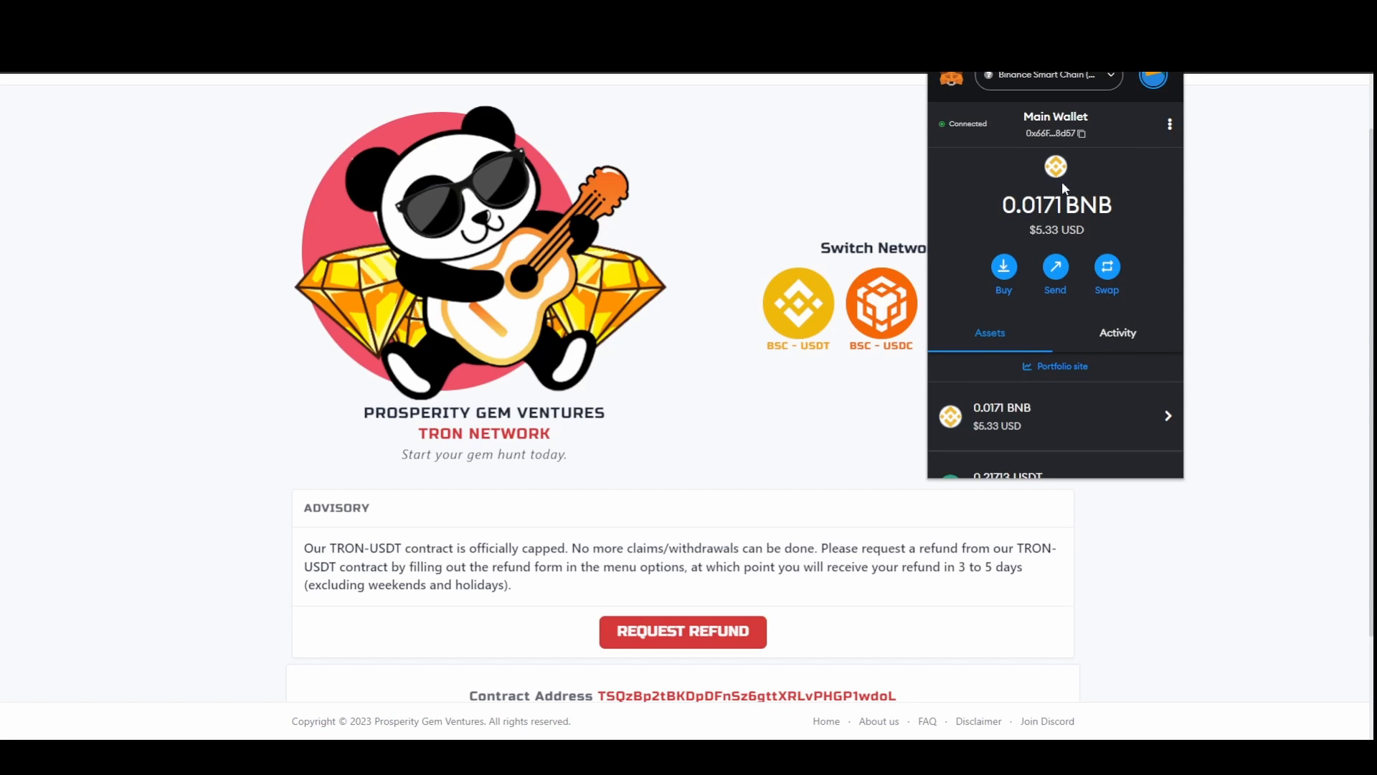
left_click(1080, 132)
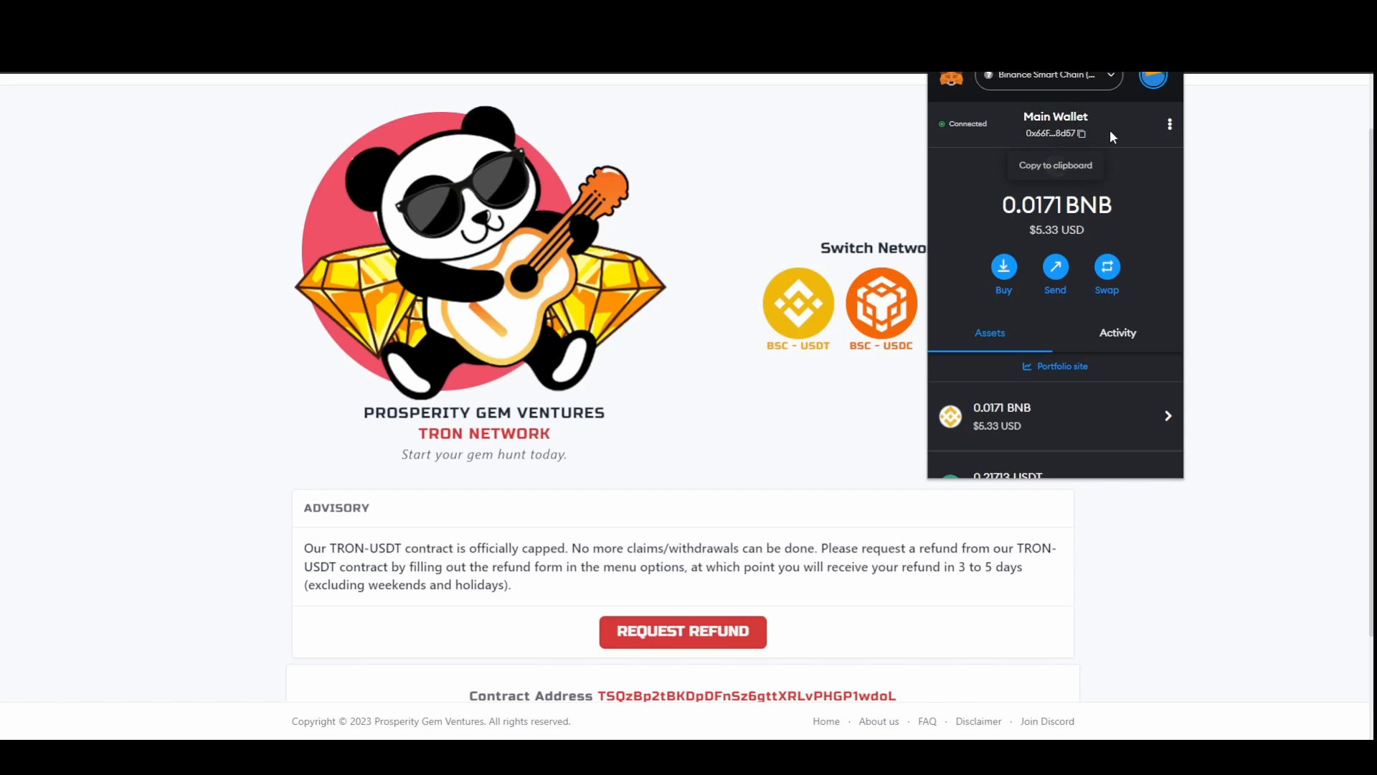
left_click(1082, 132)
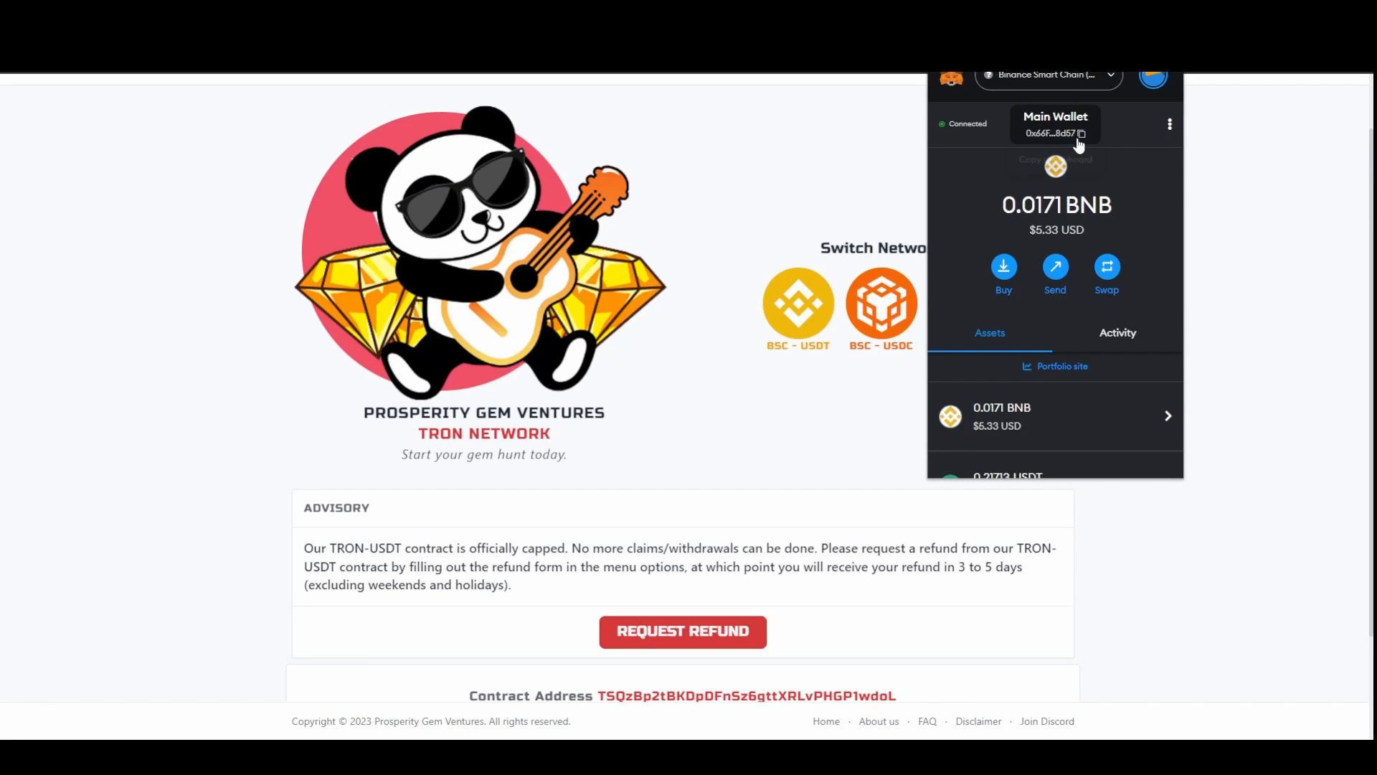
left_click(1082, 132)
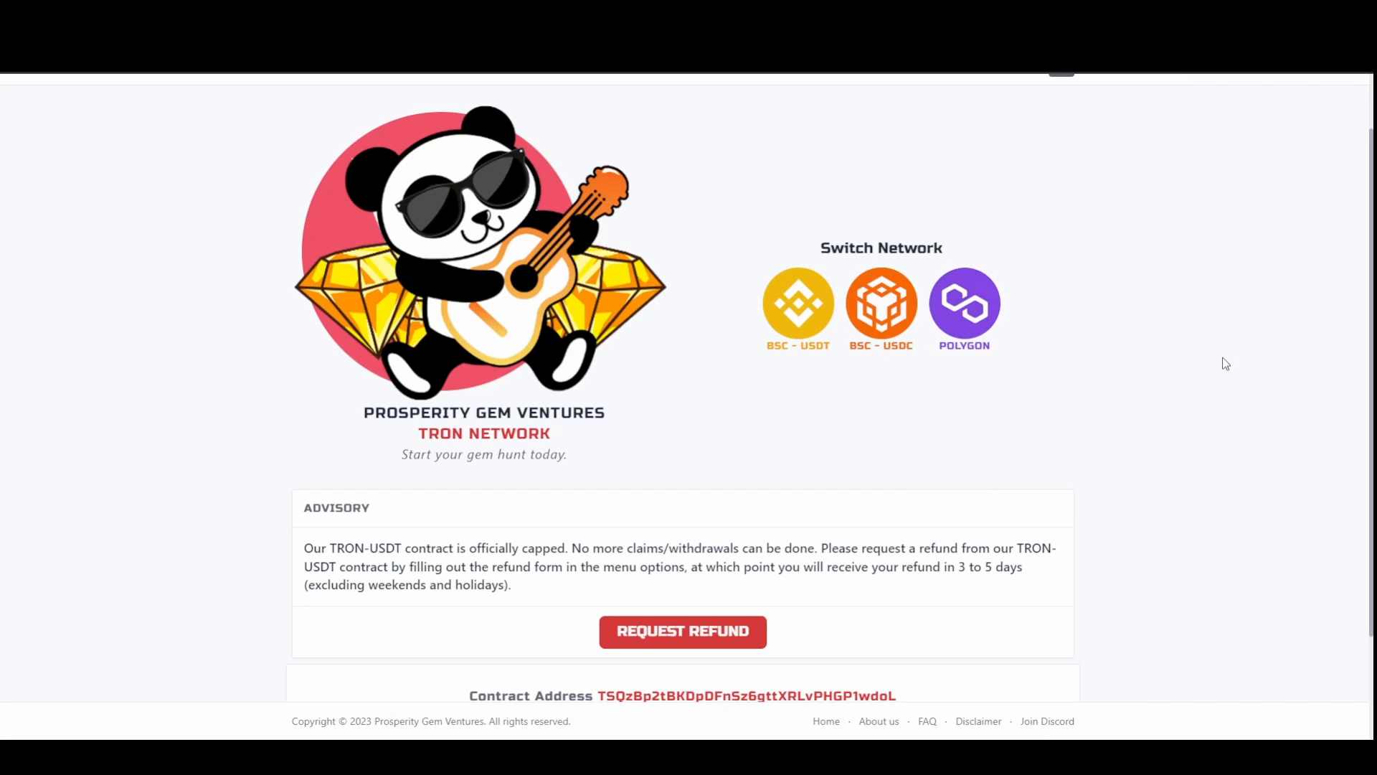
mouse_move(1205, 342)
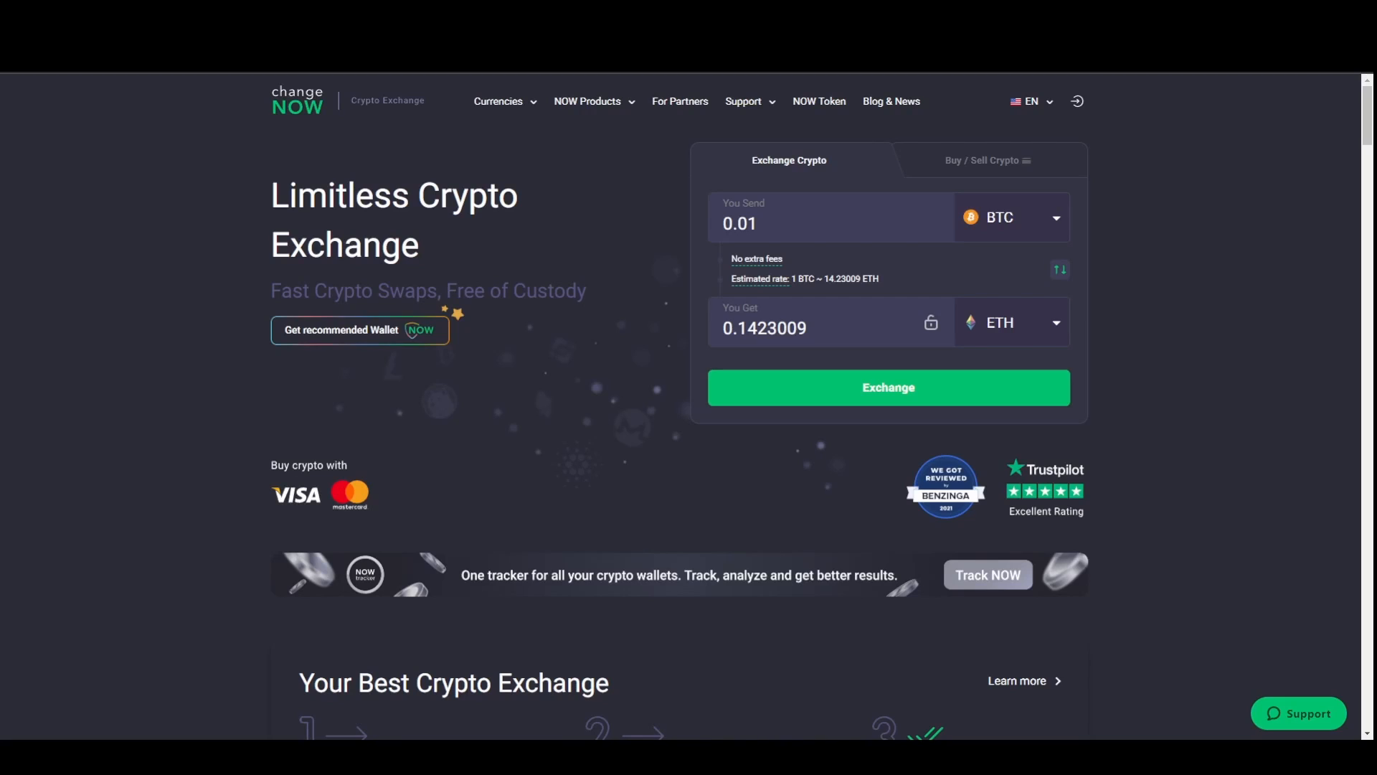
mouse_move(1104, 150)
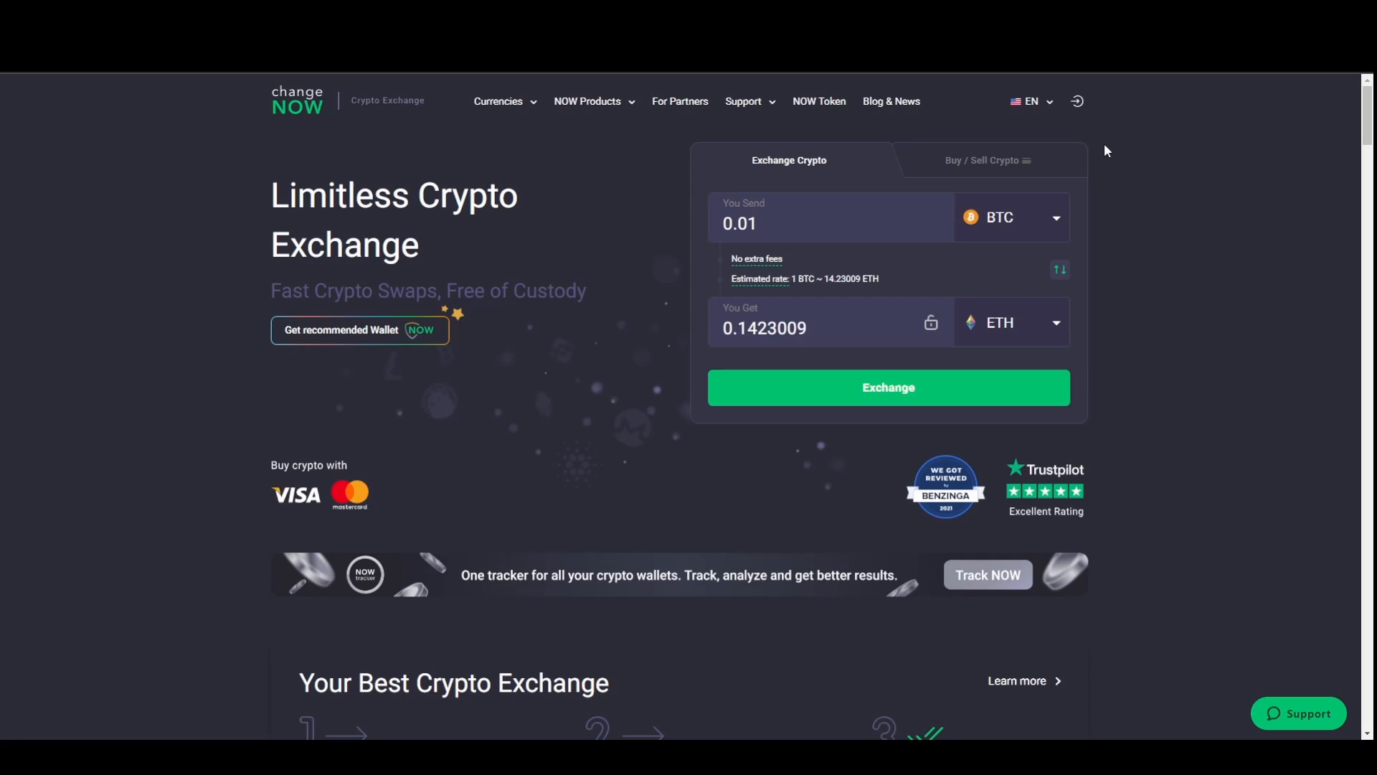
- Start editing the You Send amount on ChangeNOW's default 0.01 BTC to ETH form
left_click(807, 224)
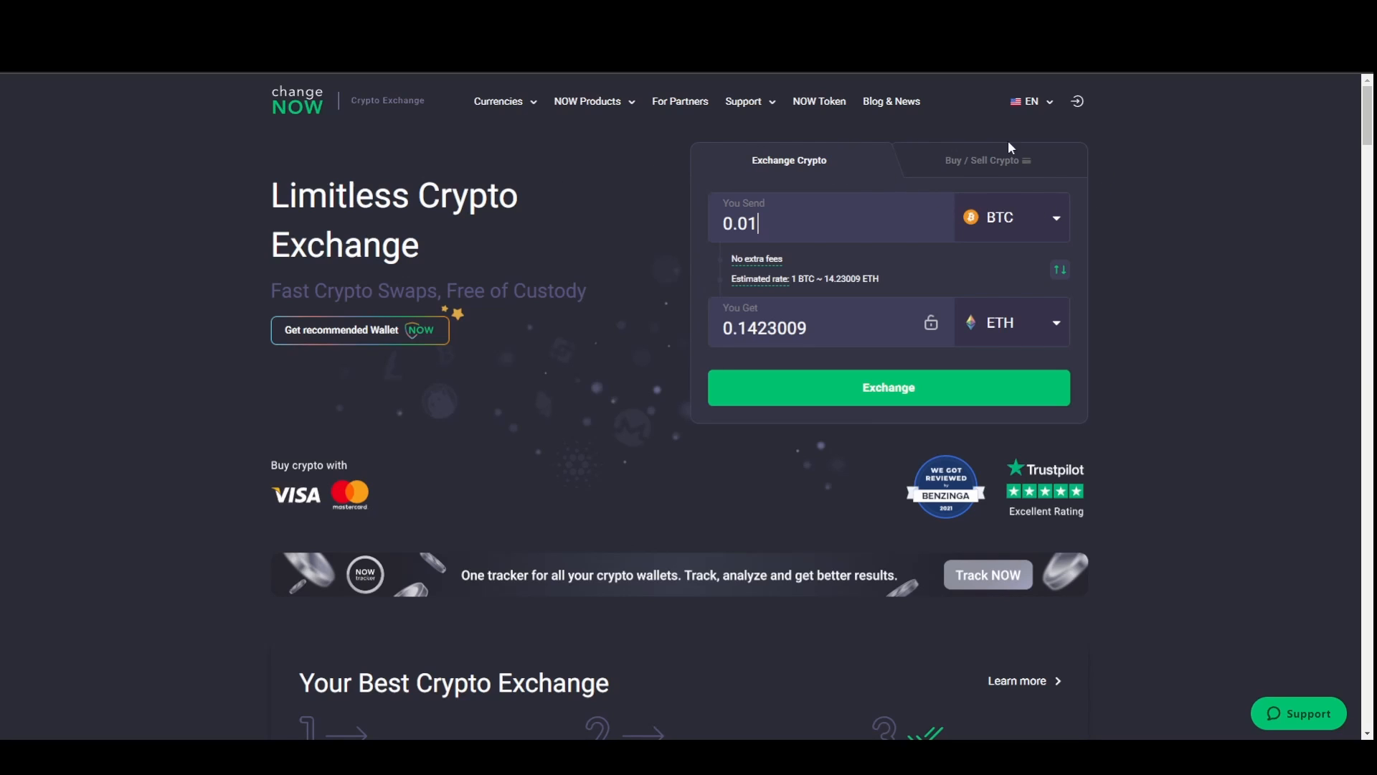
mouse_move(1207, 90)
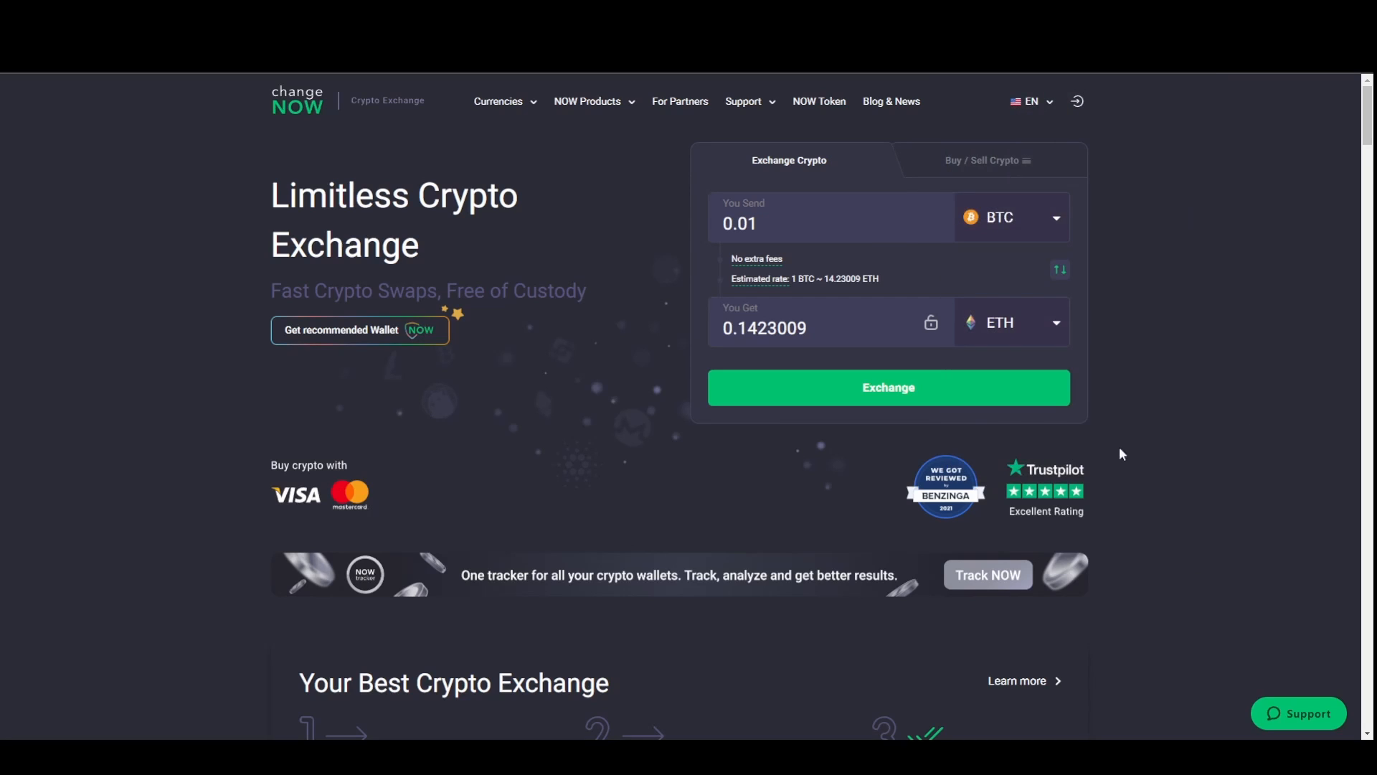
mouse_move(537, 189)
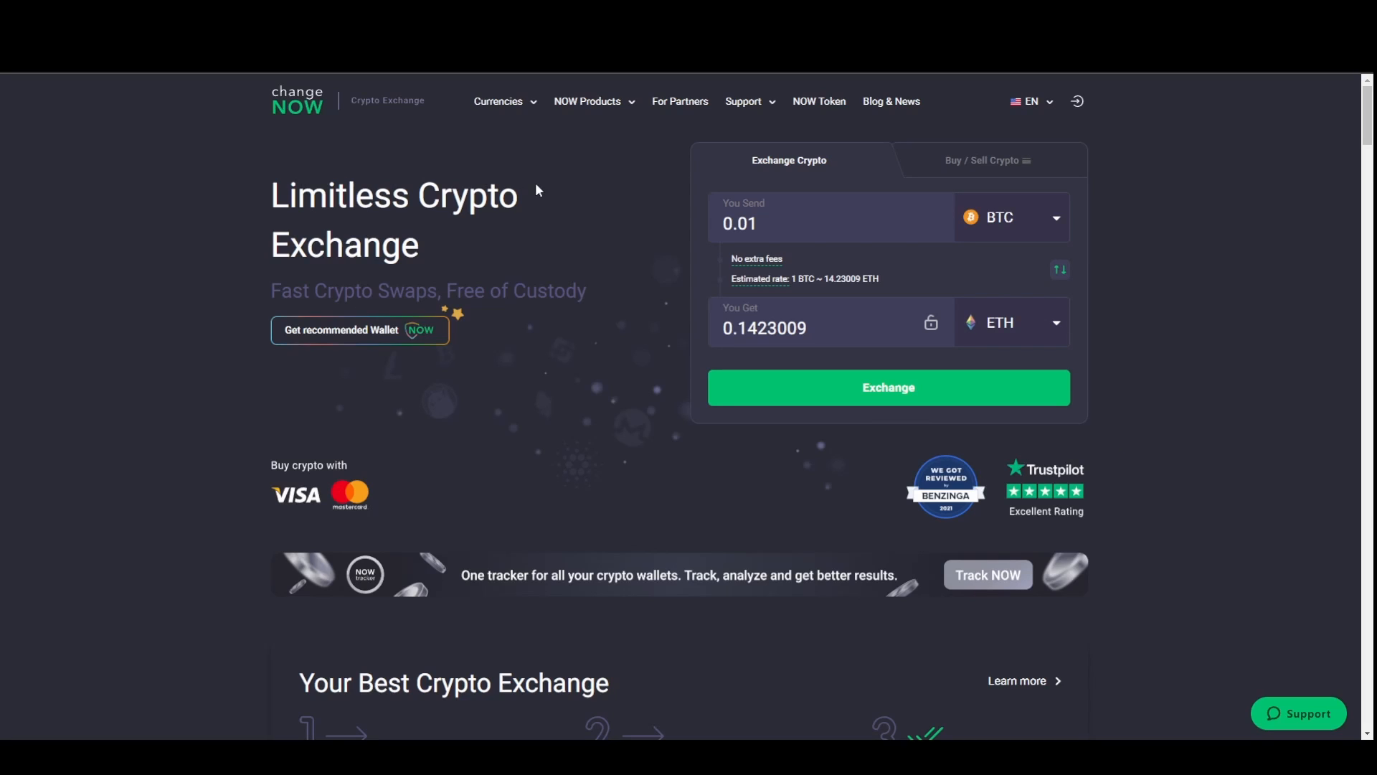
mouse_move(627, 181)
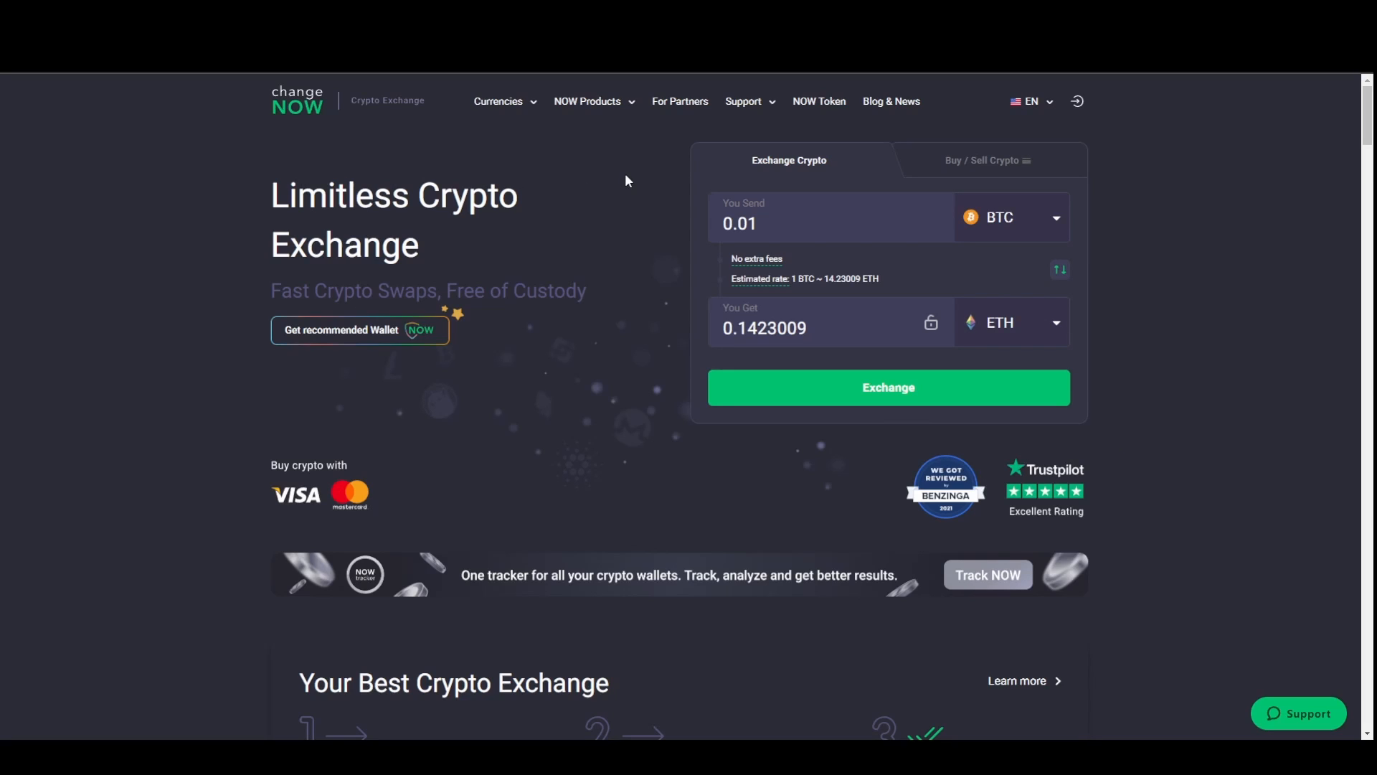
mouse_move(1111, 155)
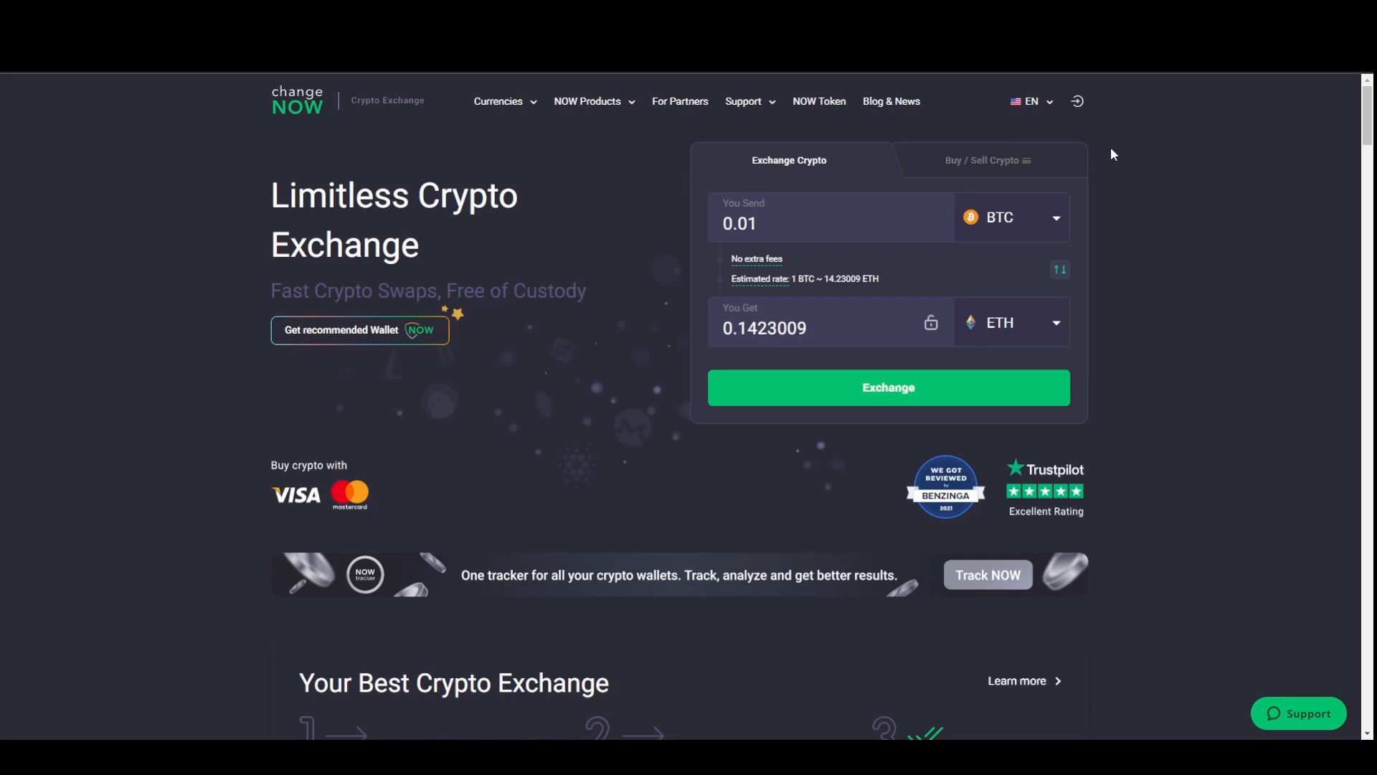
mouse_move(1109, 208)
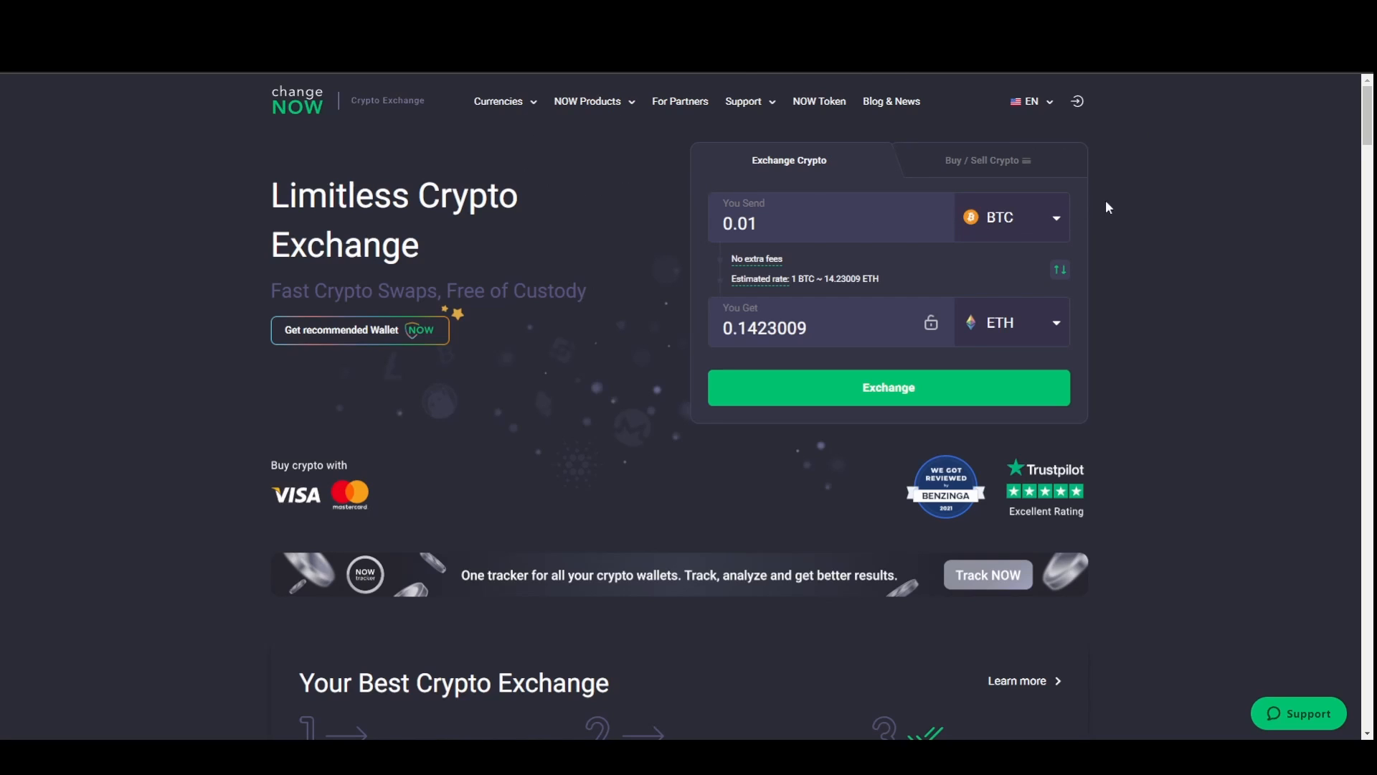
mouse_move(1158, 144)
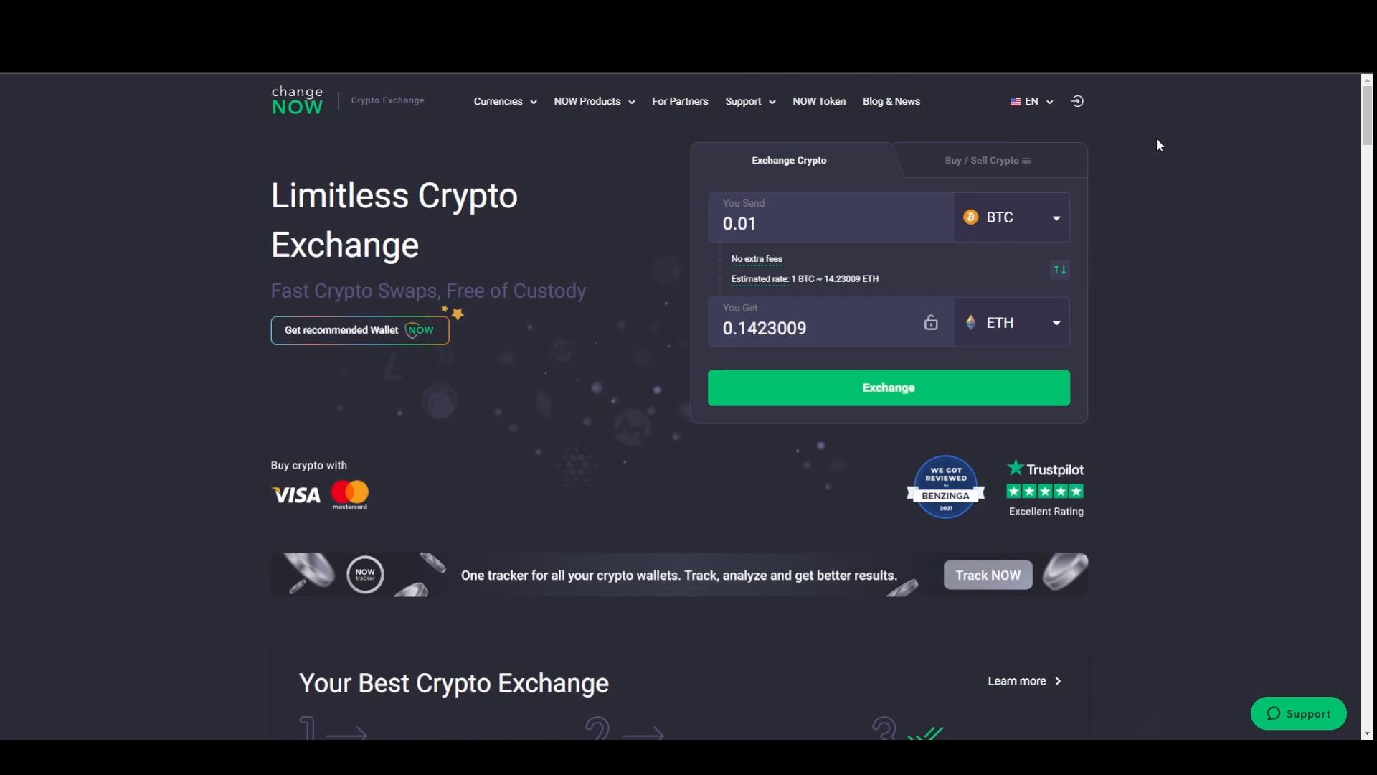
mouse_move(1142, 171)
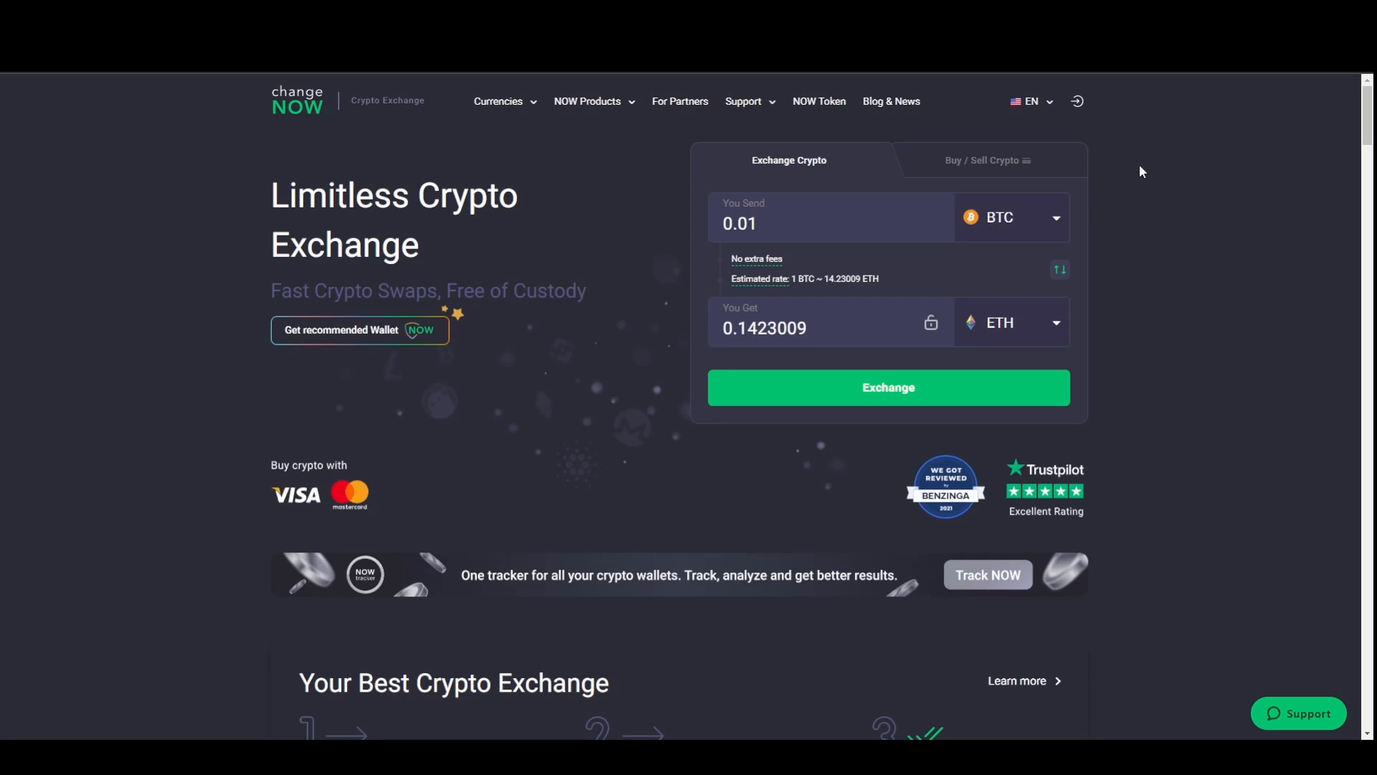
- Choose USDT (TRX) to send and, searching 'usdc', USDC (BSC) to receive
left_click(1010, 217)
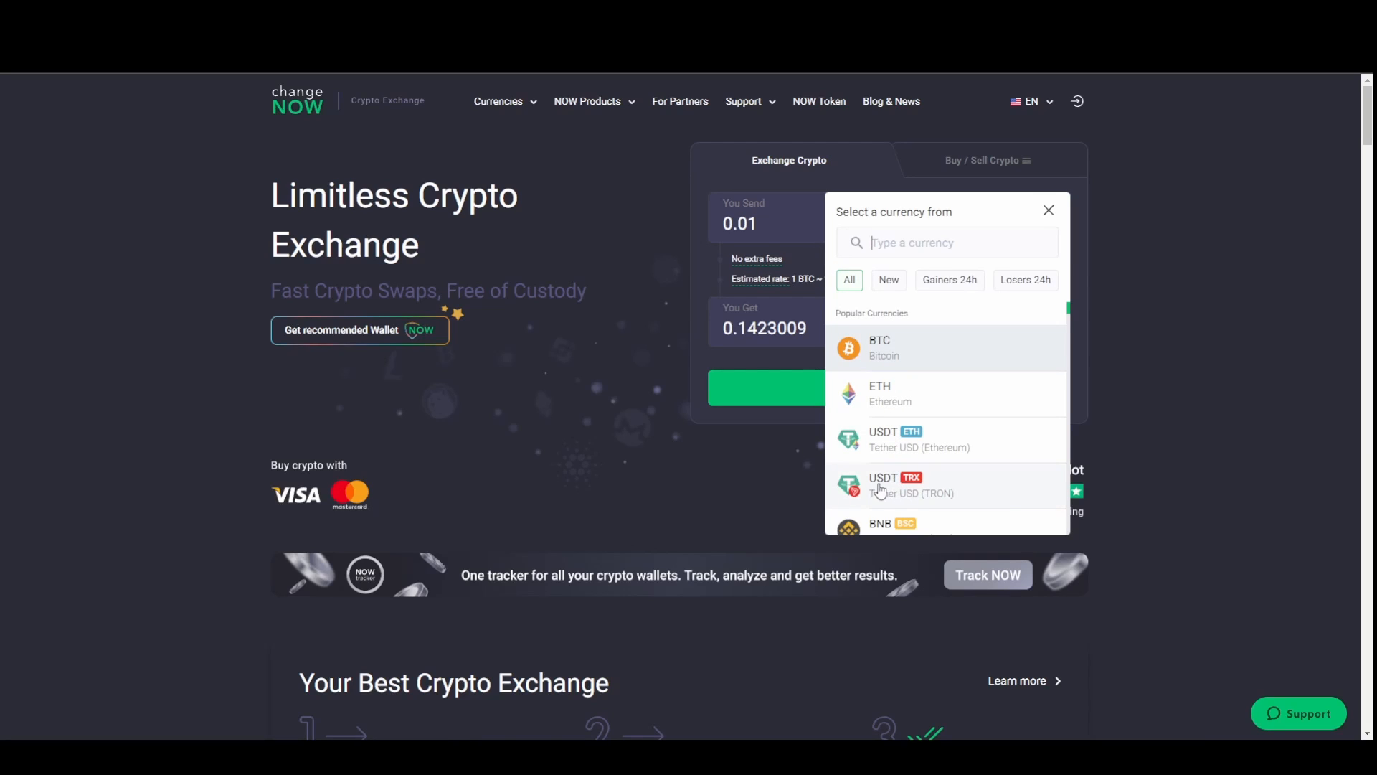
mouse_move(906, 491)
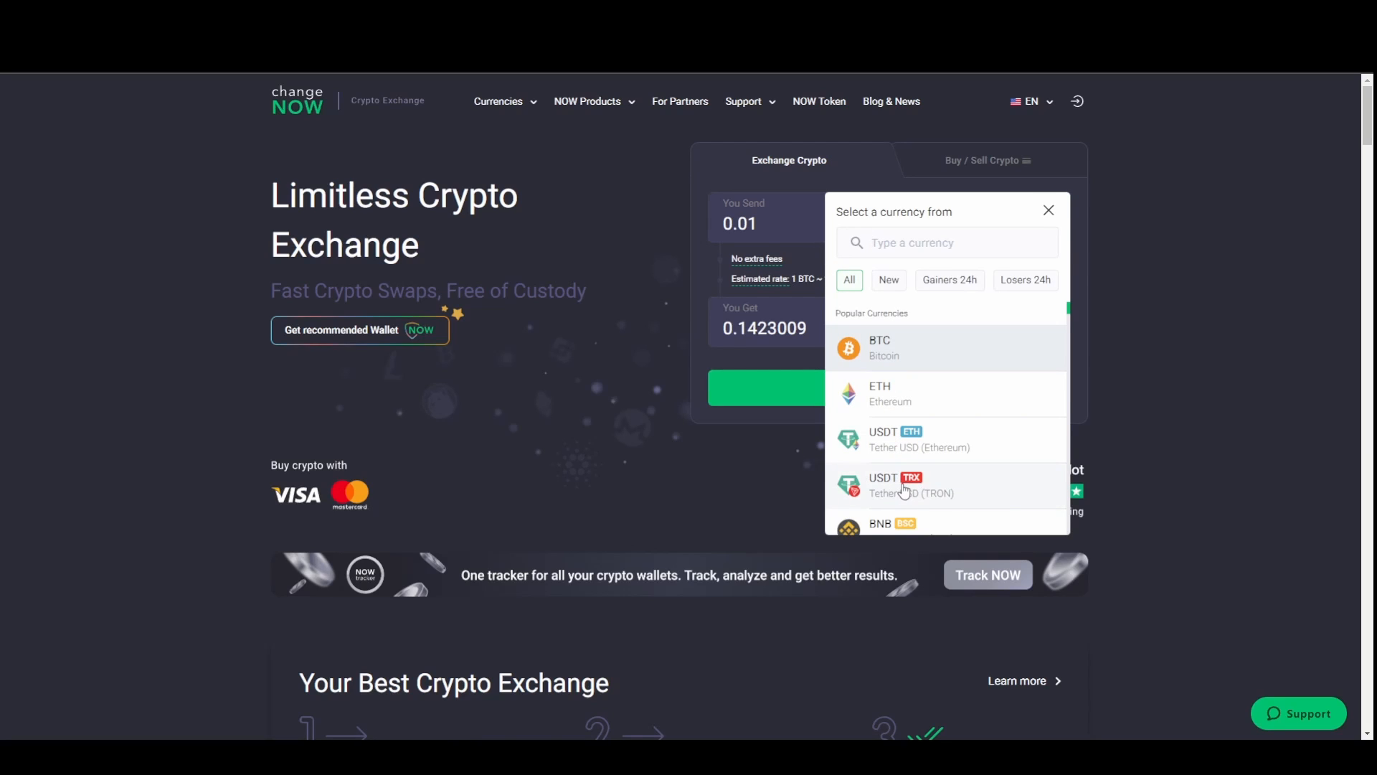
left_click(906, 484)
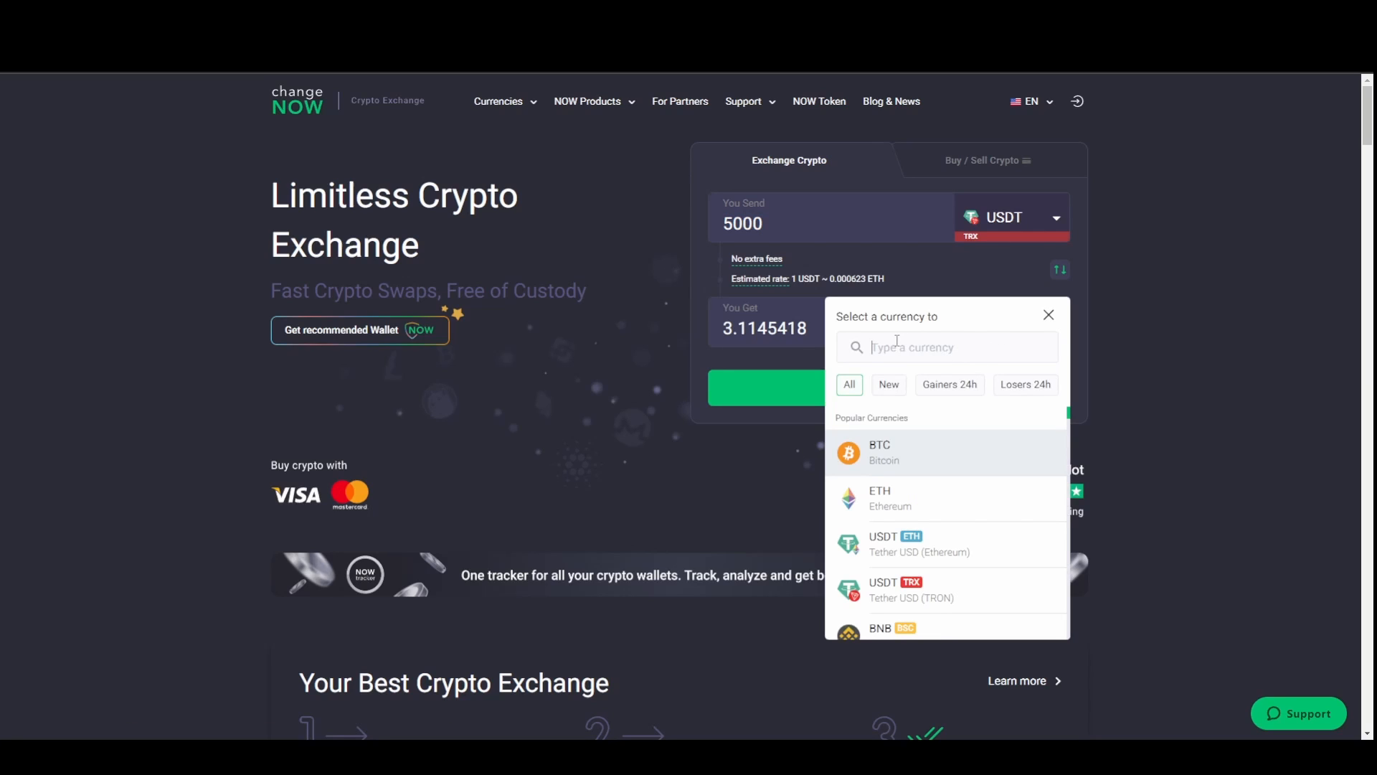
type("u")
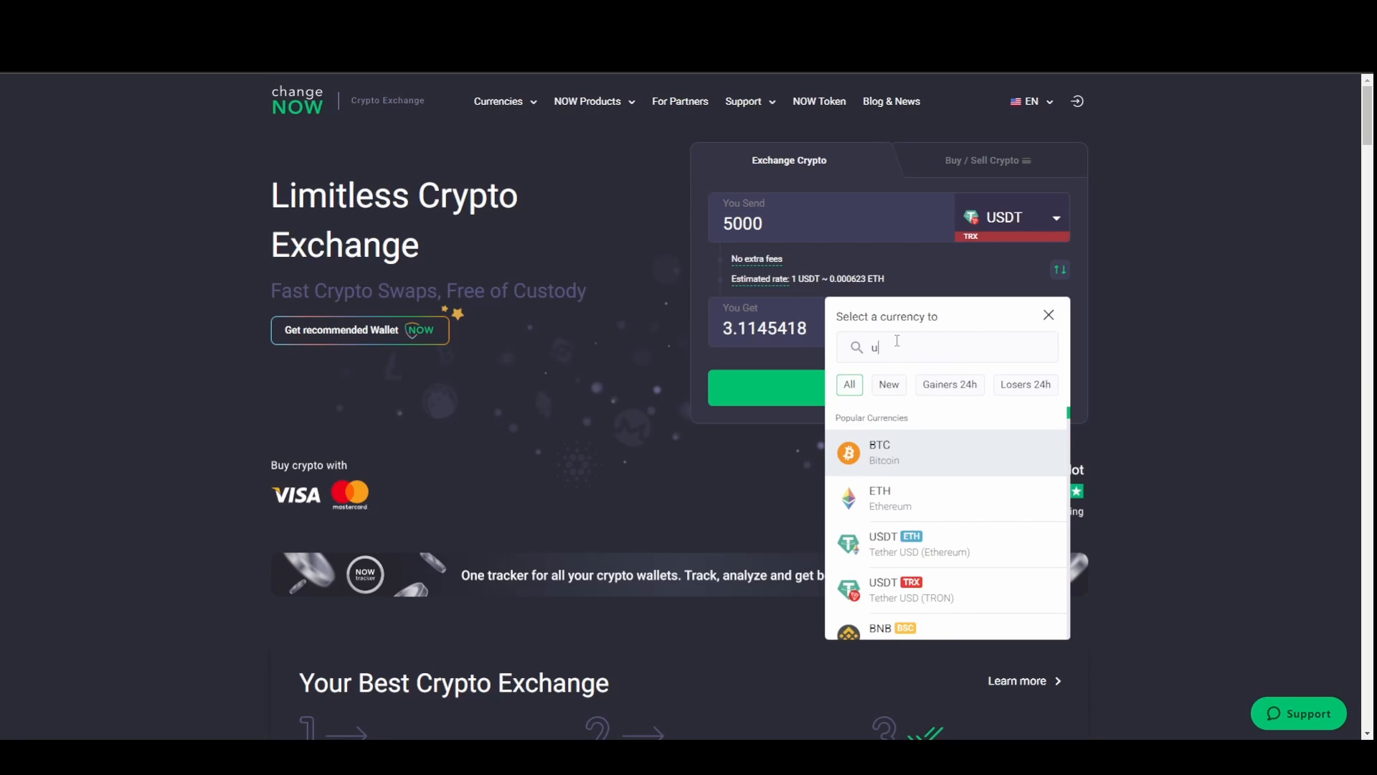
type("sdc")
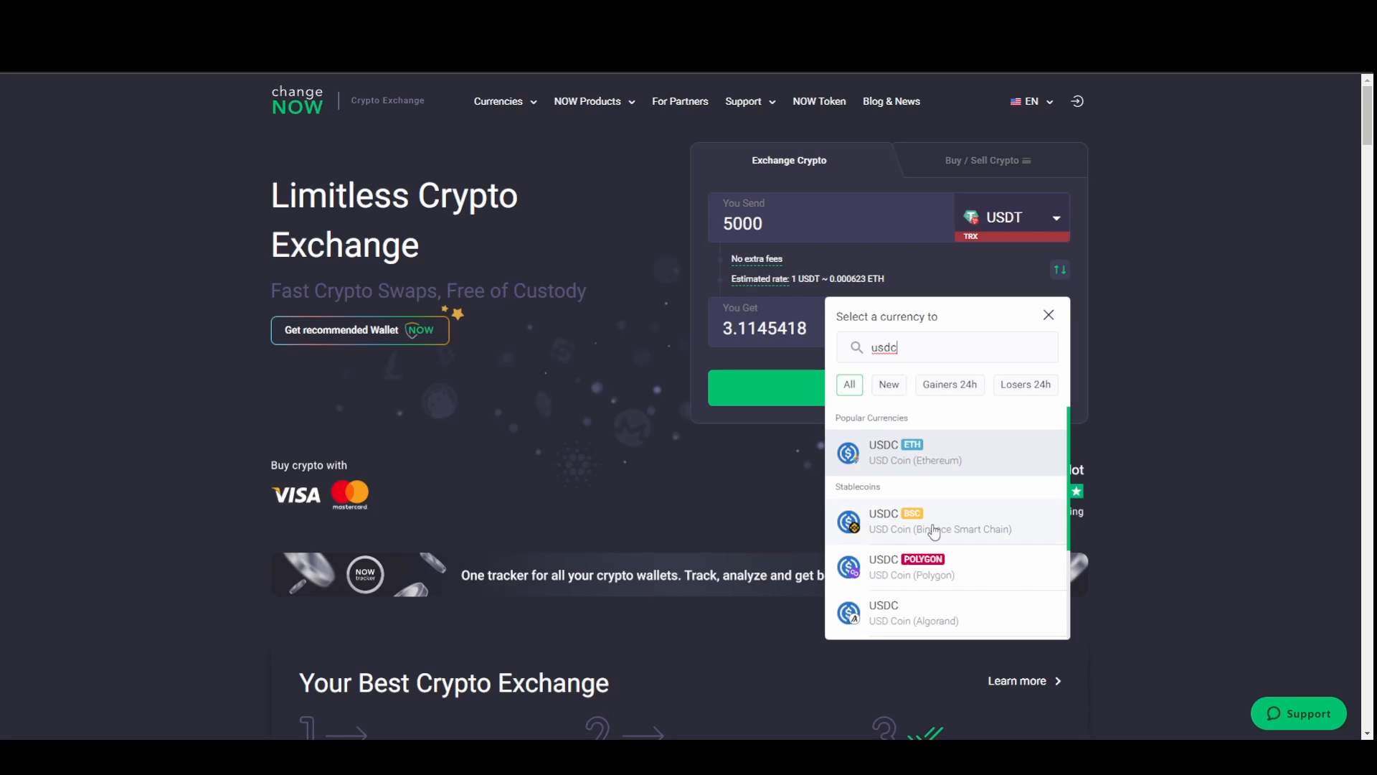
left_click(931, 521)
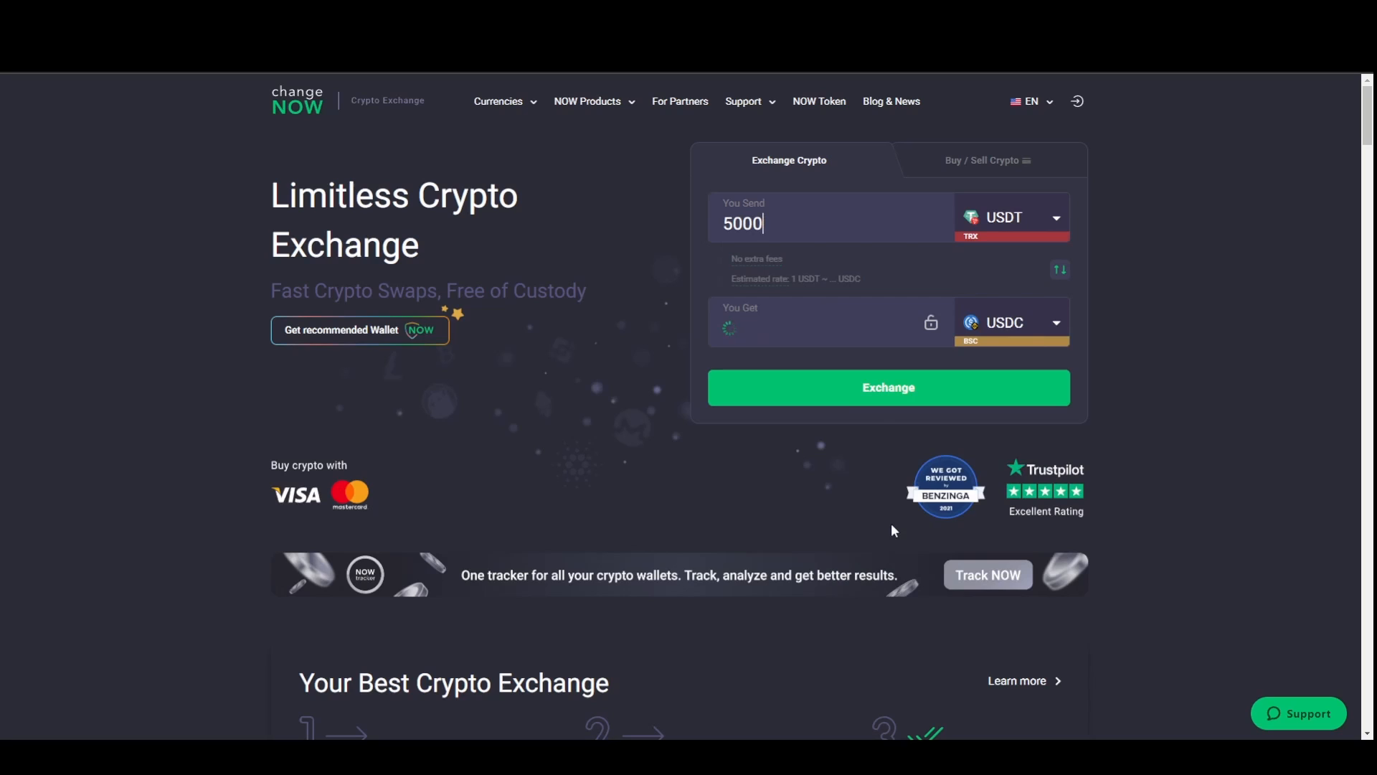
mouse_move(890, 502)
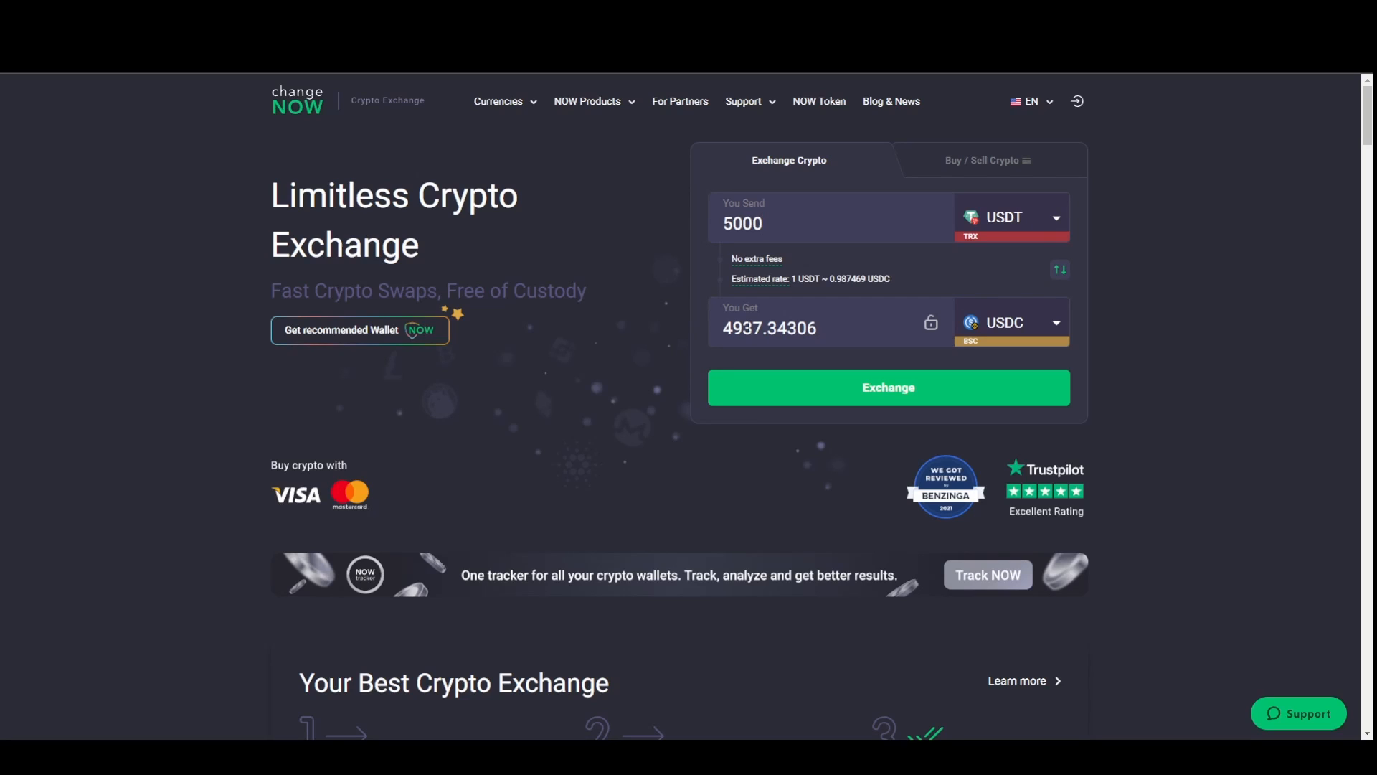
mouse_move(678, 284)
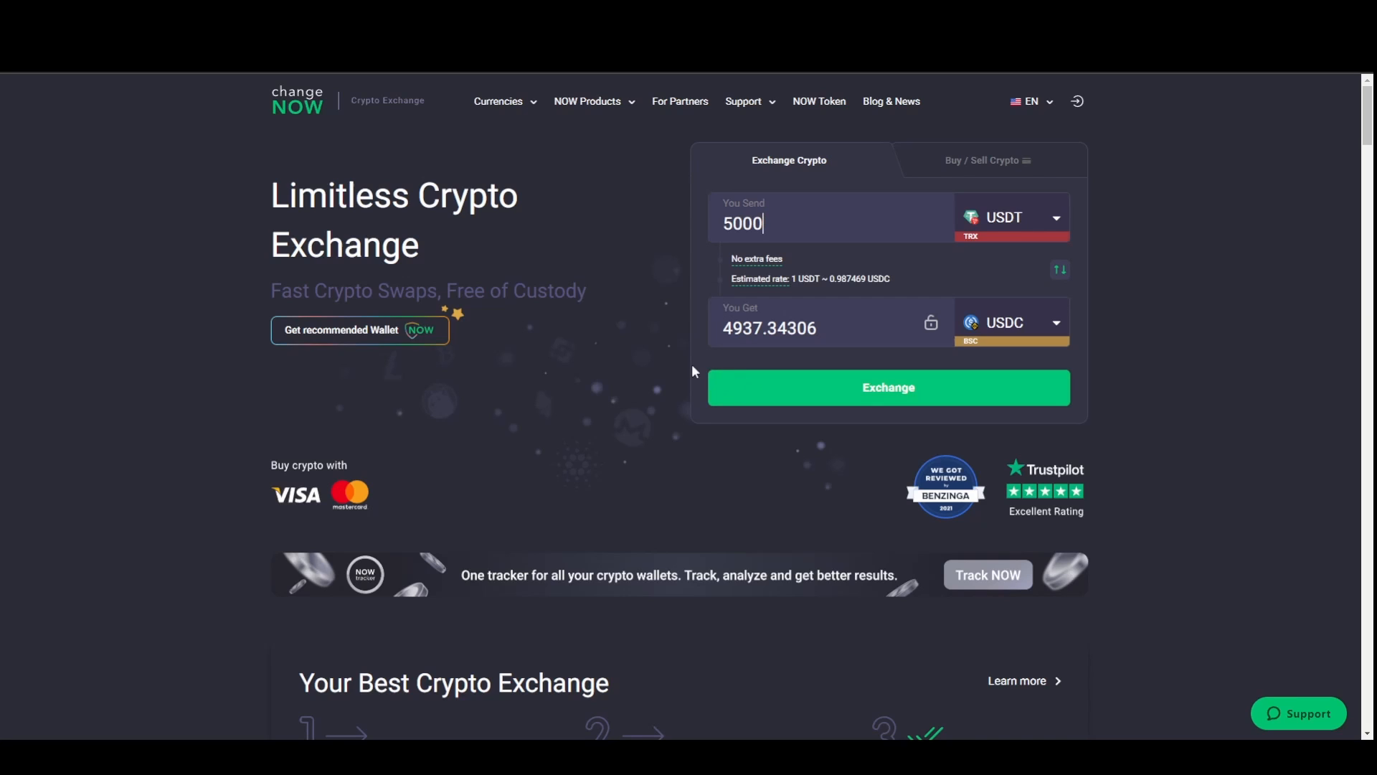
- Start the 5000 USDT to USDC exchange, submit the recipient wallet and confirm the details
left_click(887, 387)
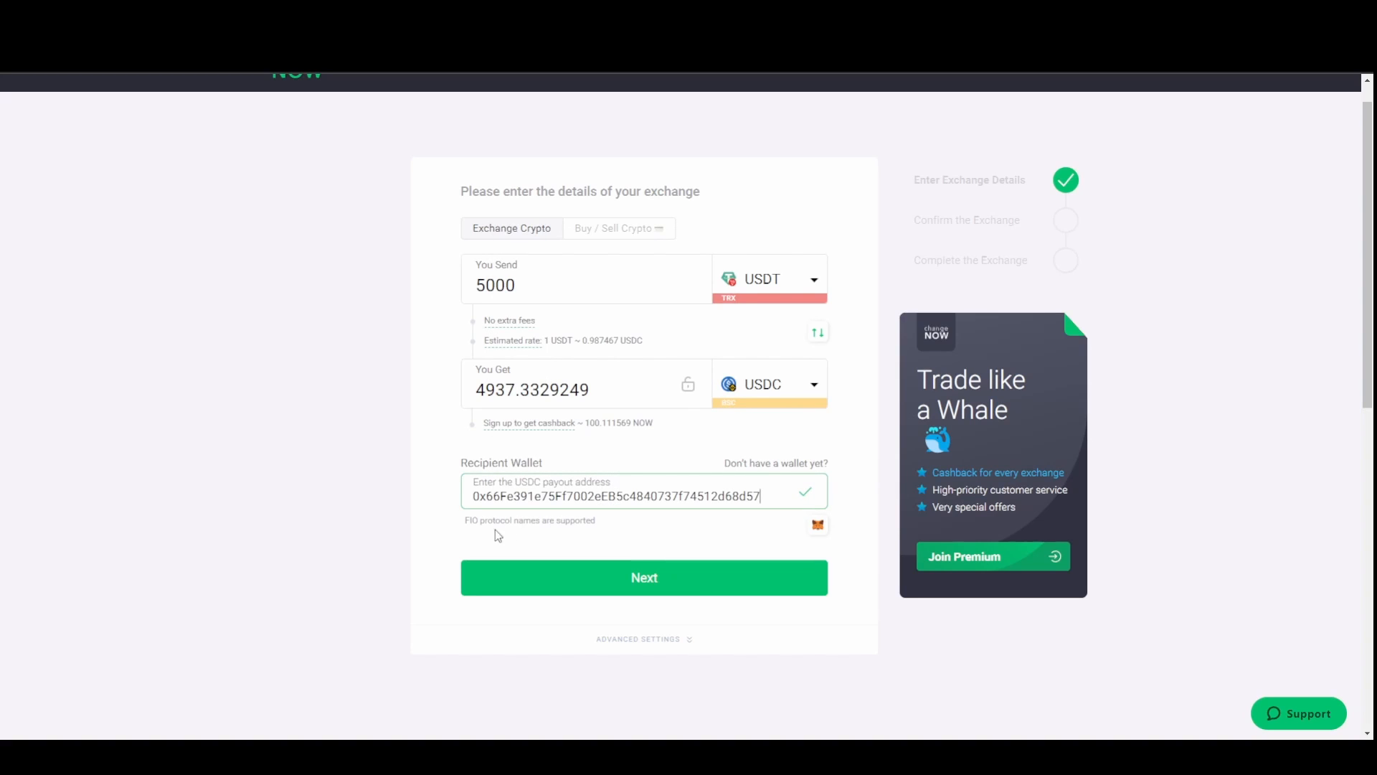
left_click(645, 577)
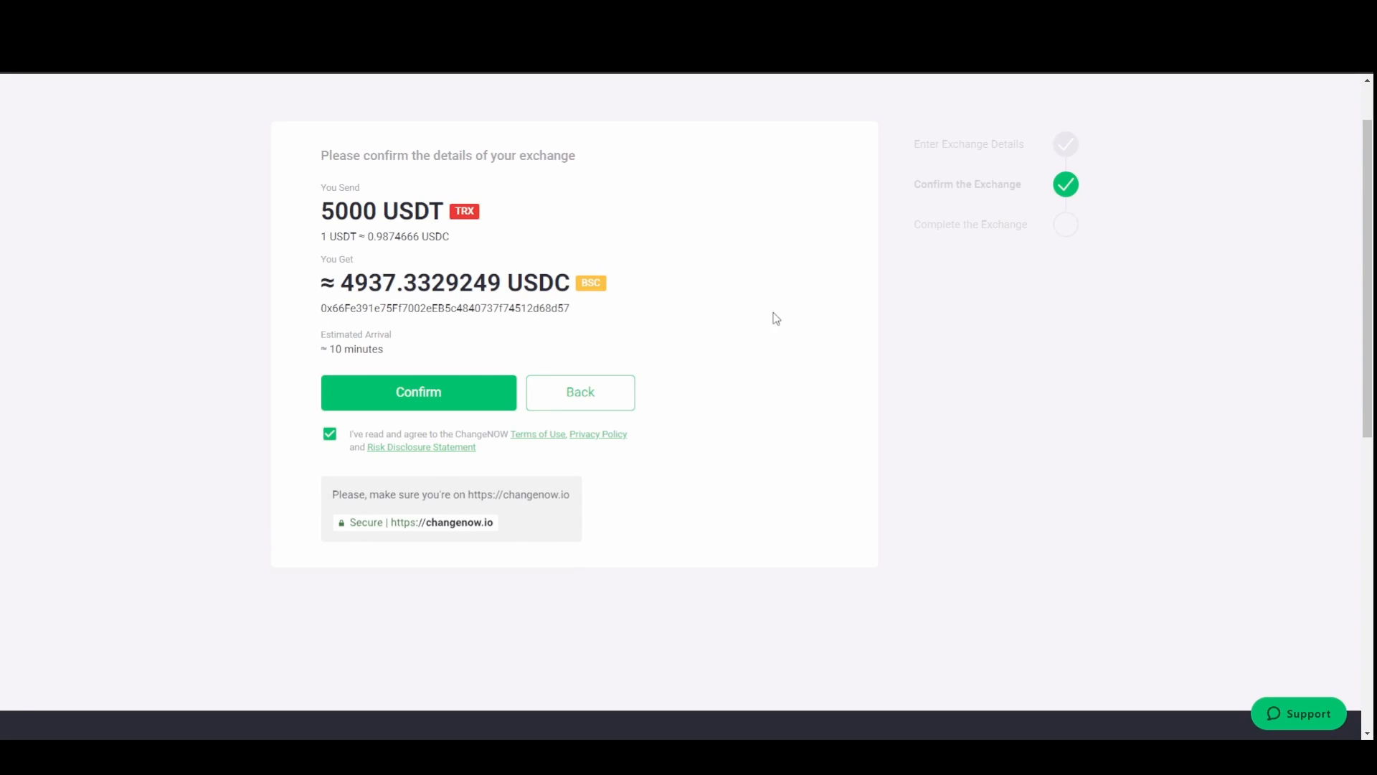
mouse_move(769, 355)
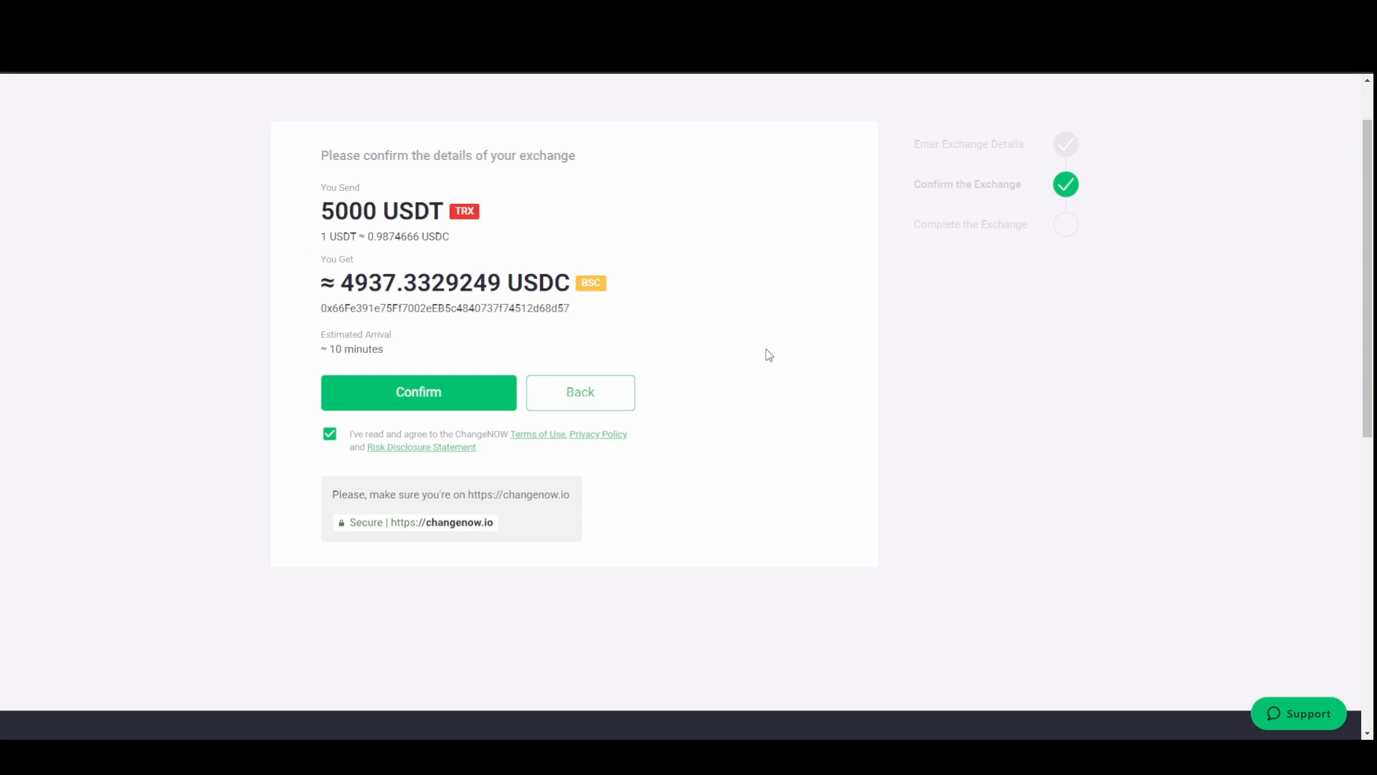
mouse_move(666, 249)
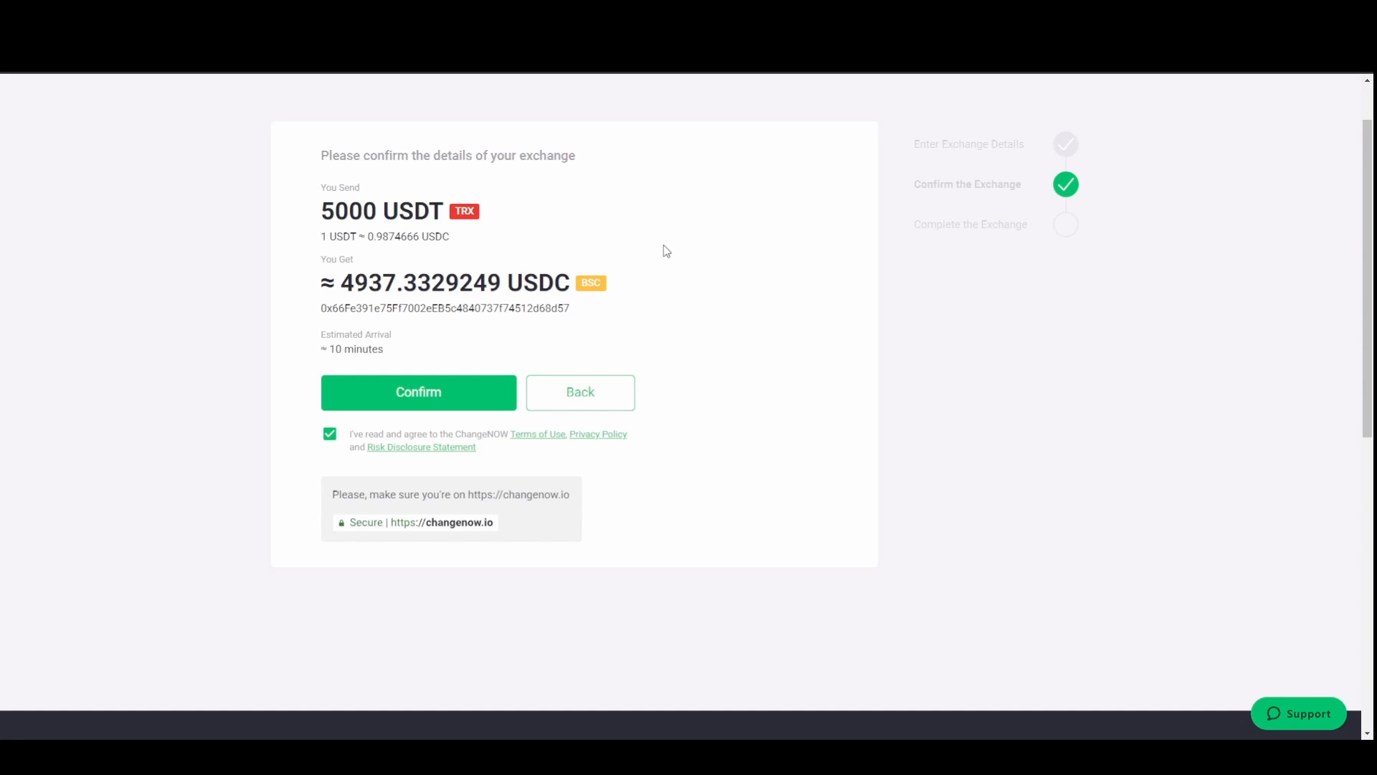
mouse_move(491, 385)
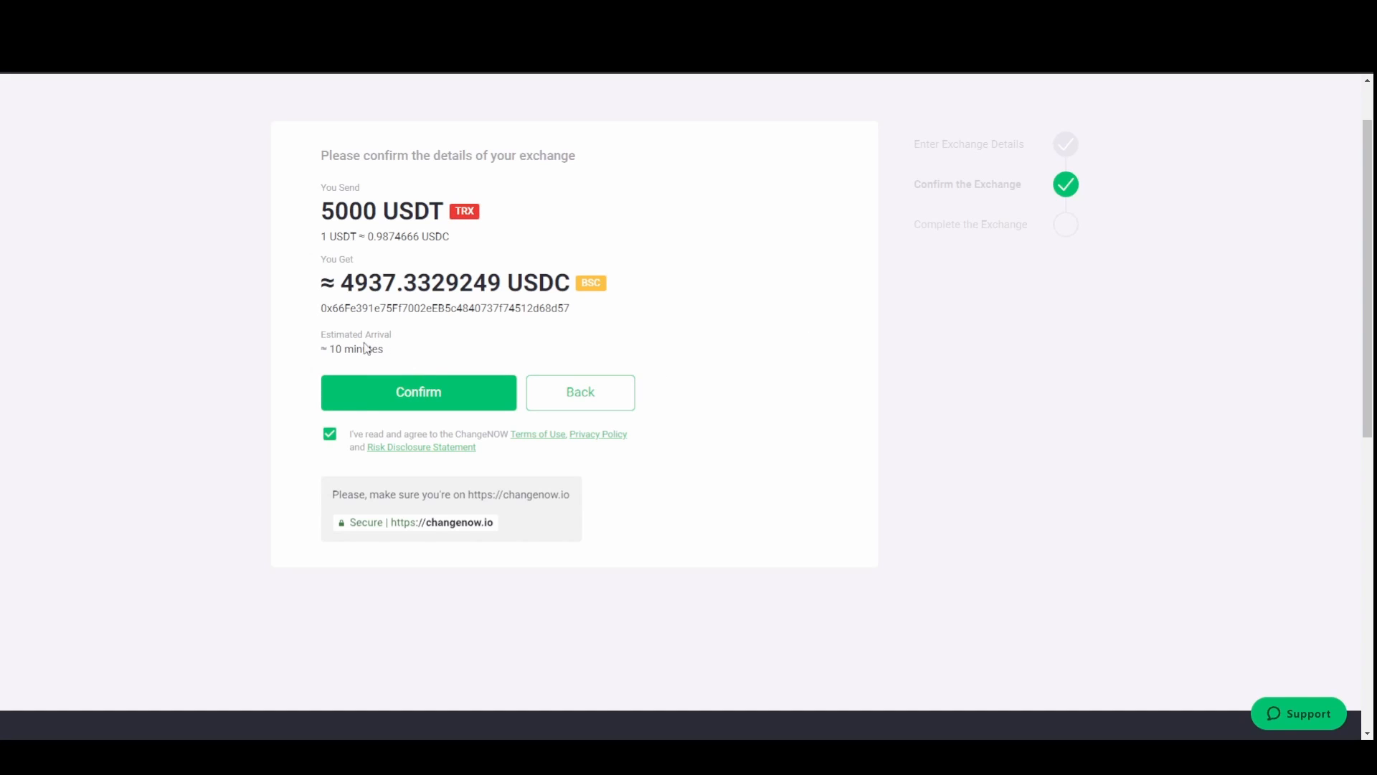
mouse_move(636, 478)
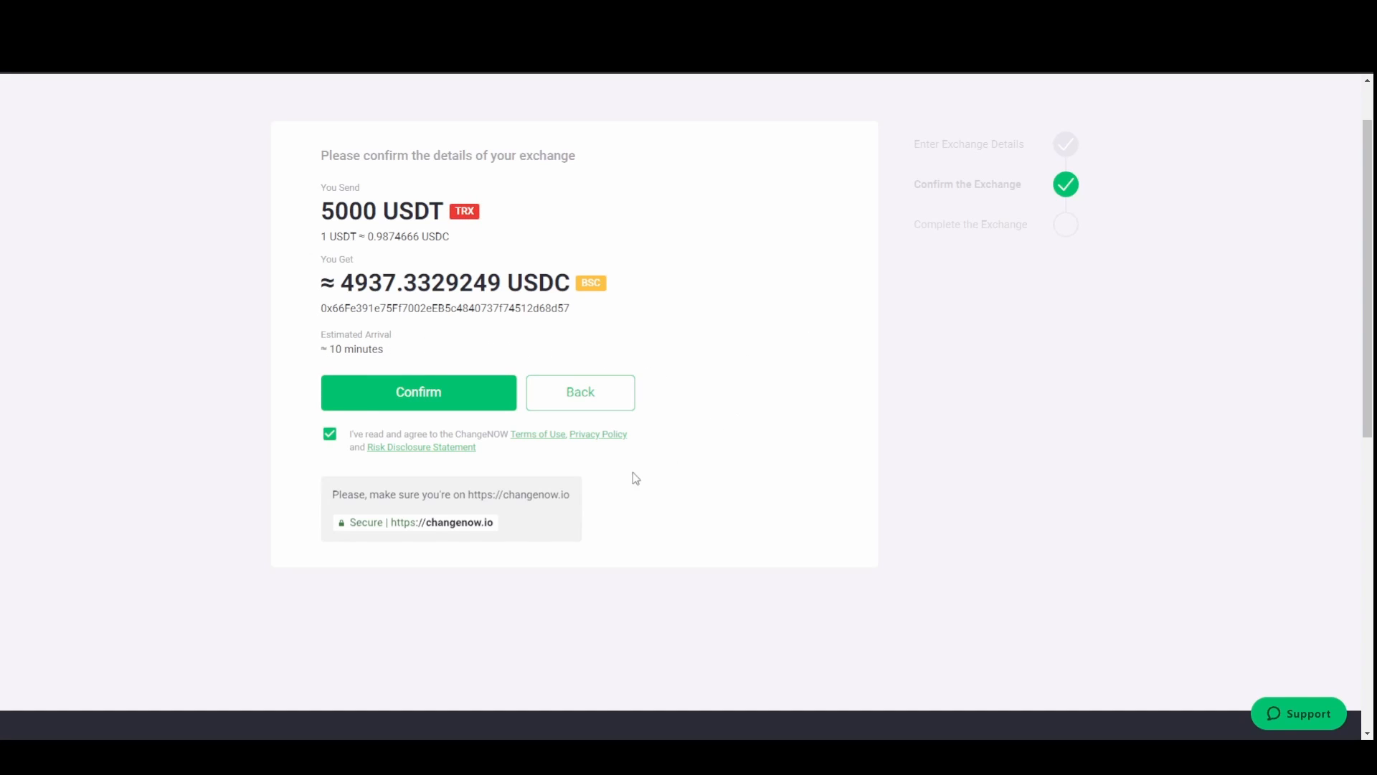
mouse_move(367, 388)
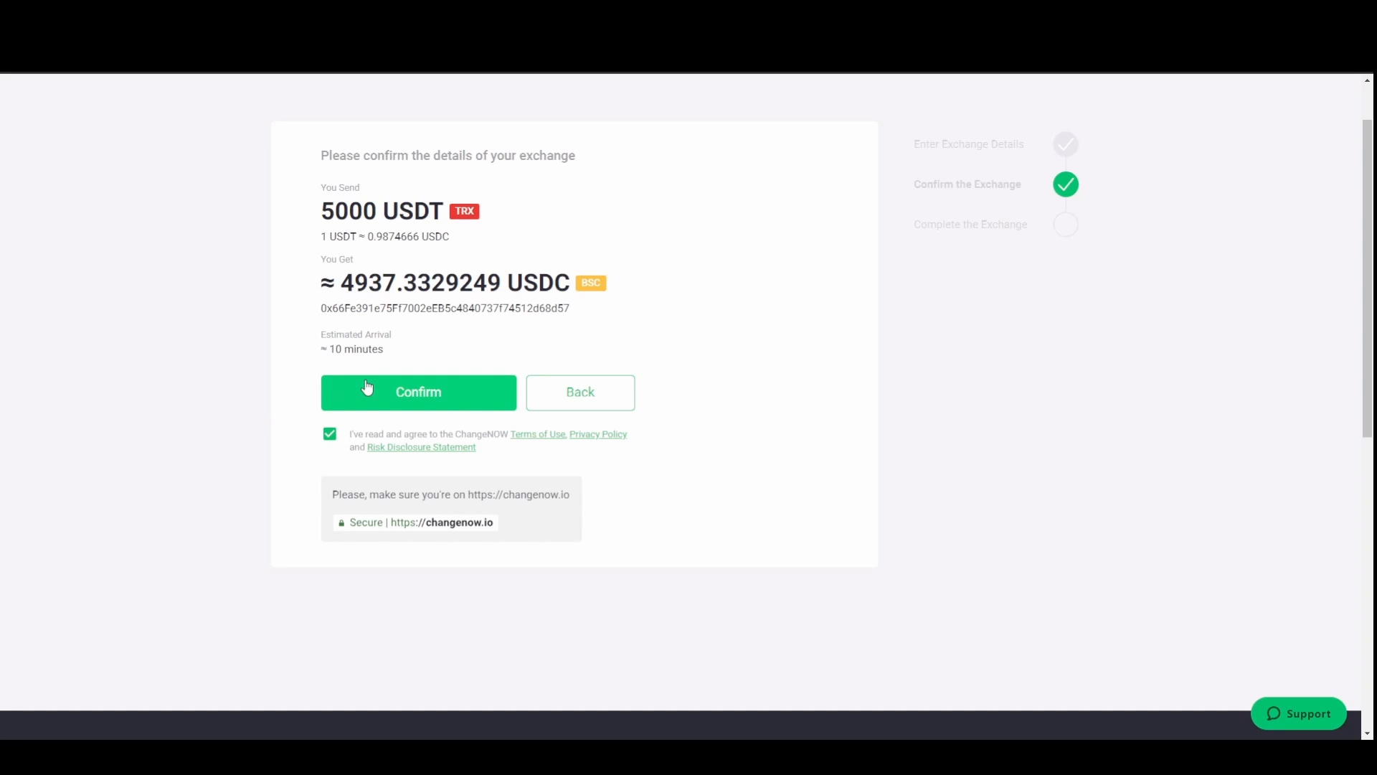
left_click(417, 392)
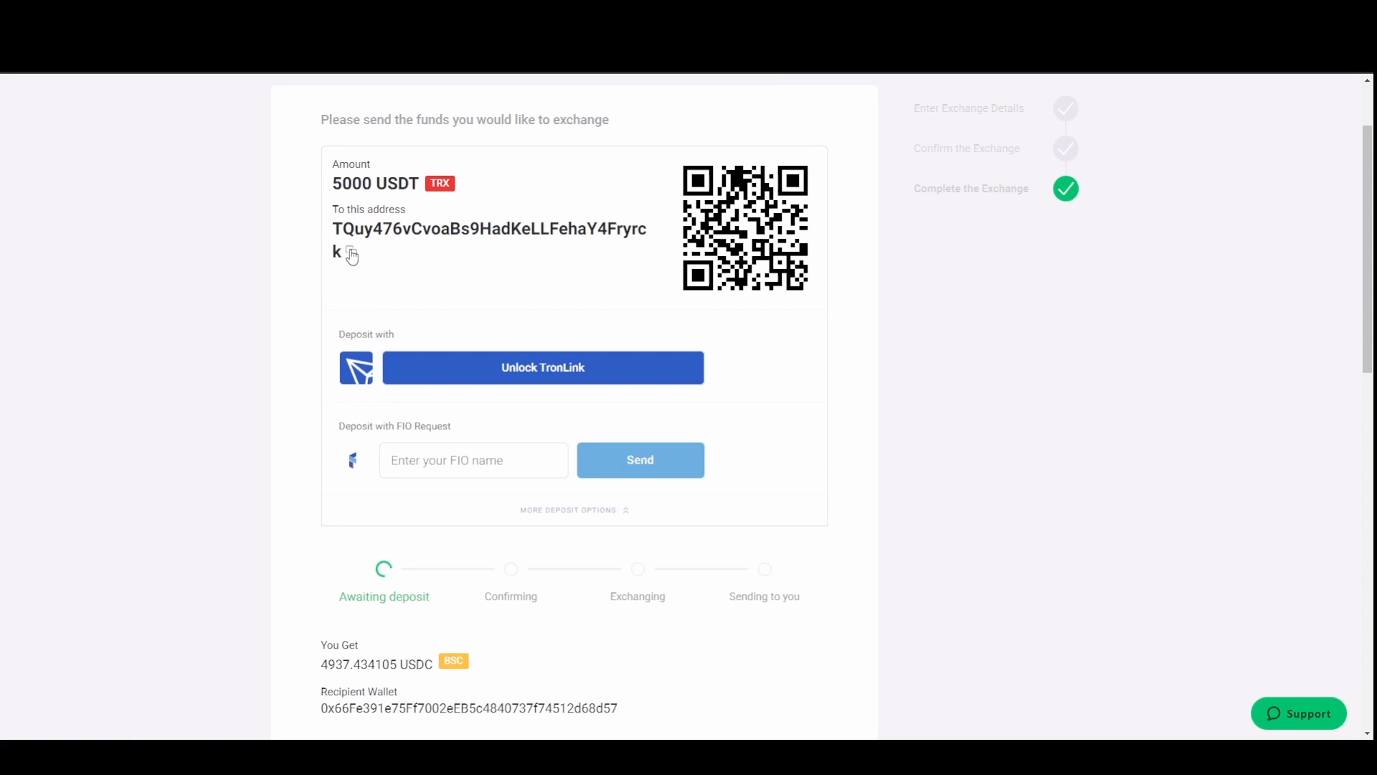
- Copy the 'To this address' USDT (TRX) deposit address
left_click(350, 254)
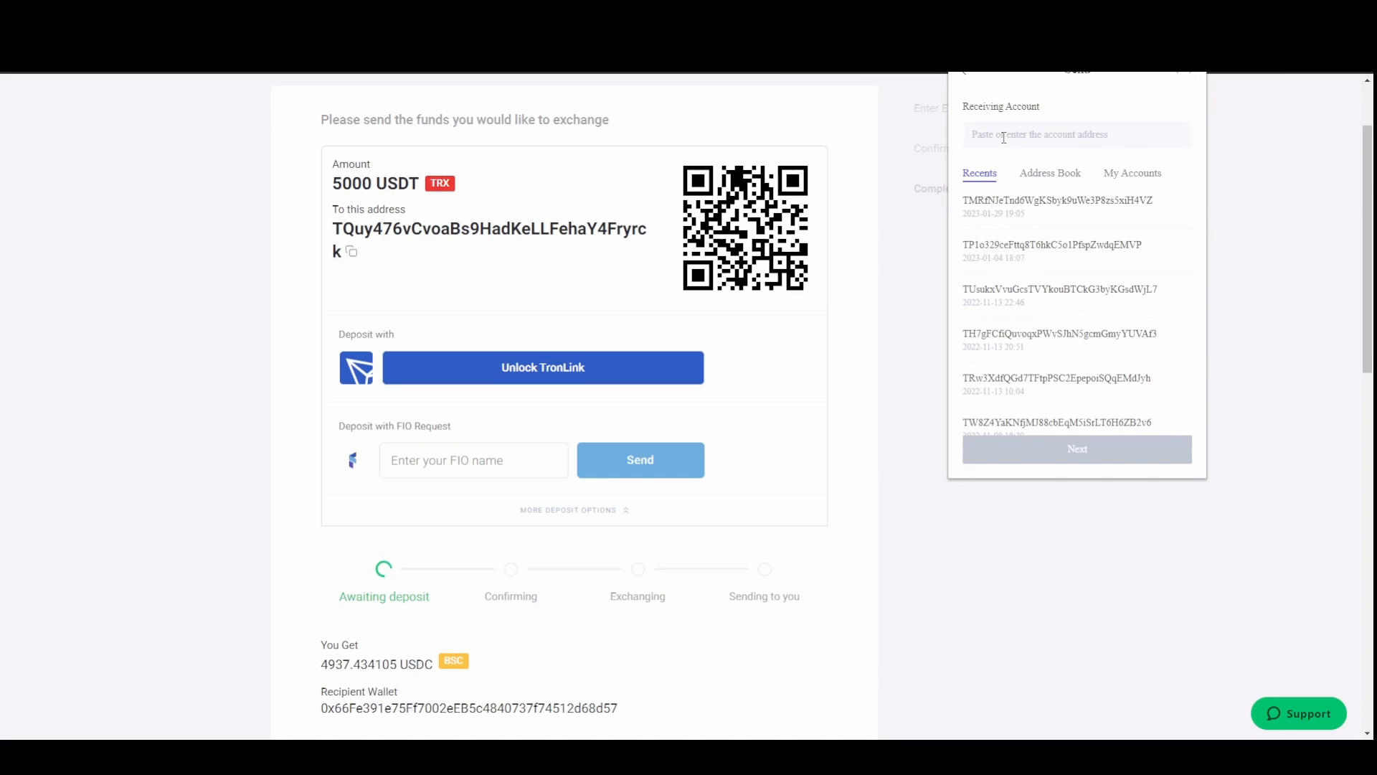
type("TQuy476vCvoaBs9HadKeLLFehaY4Fryrck")
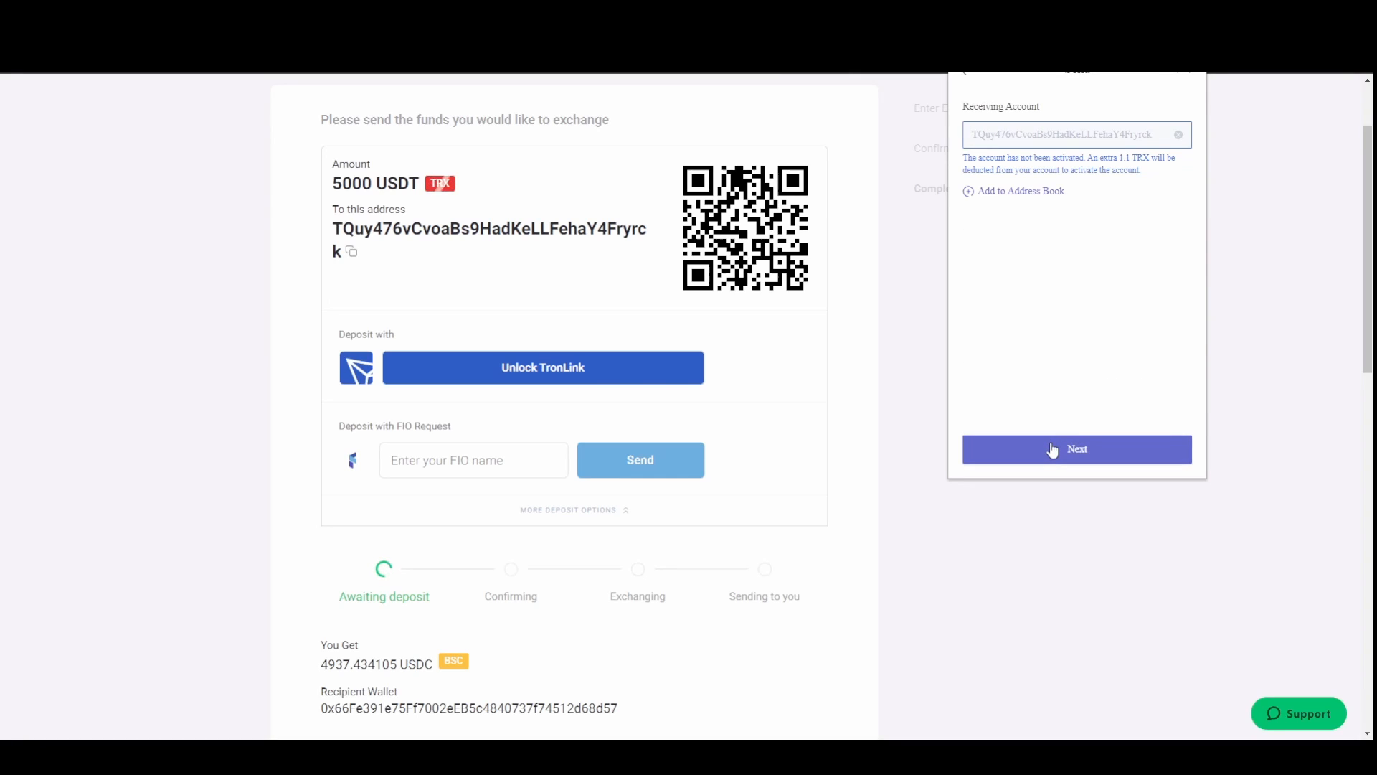
left_click(1076, 449)
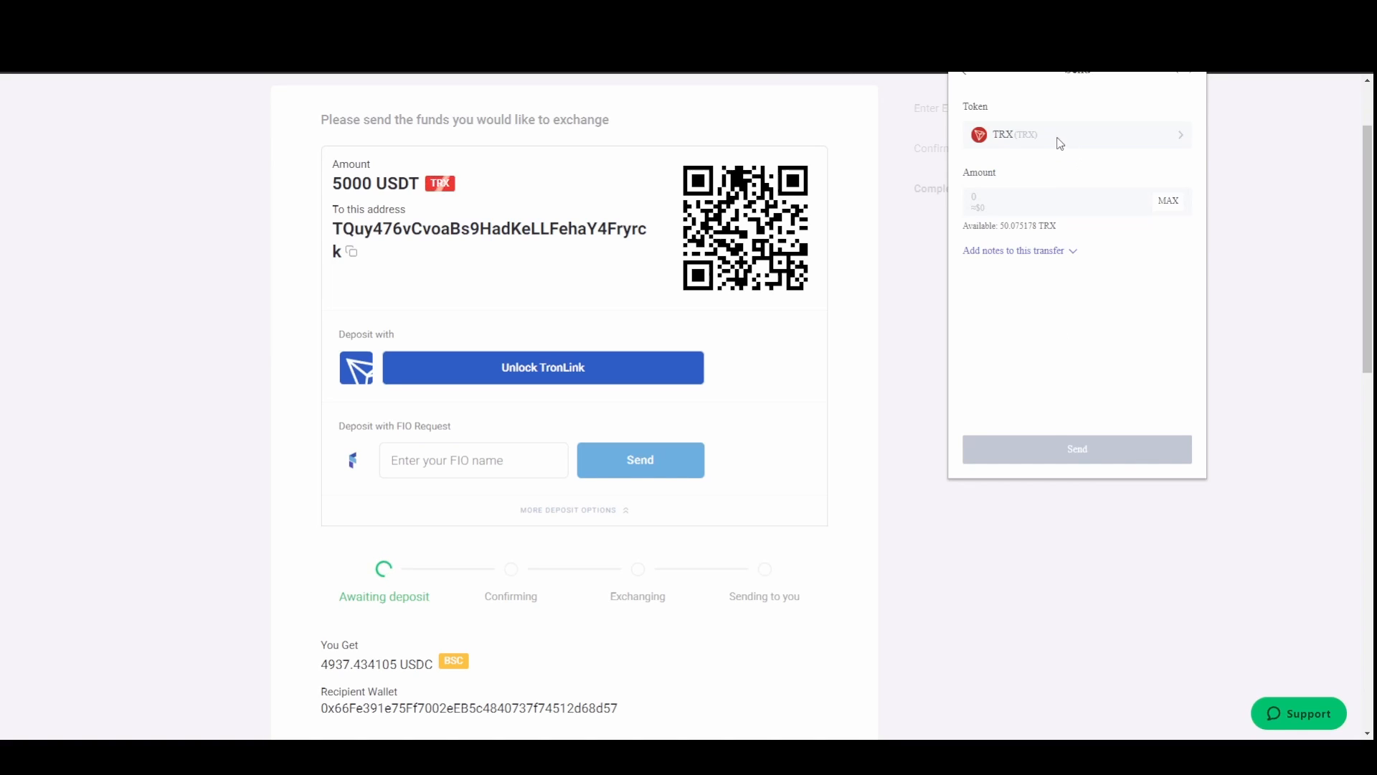
left_click(1076, 135)
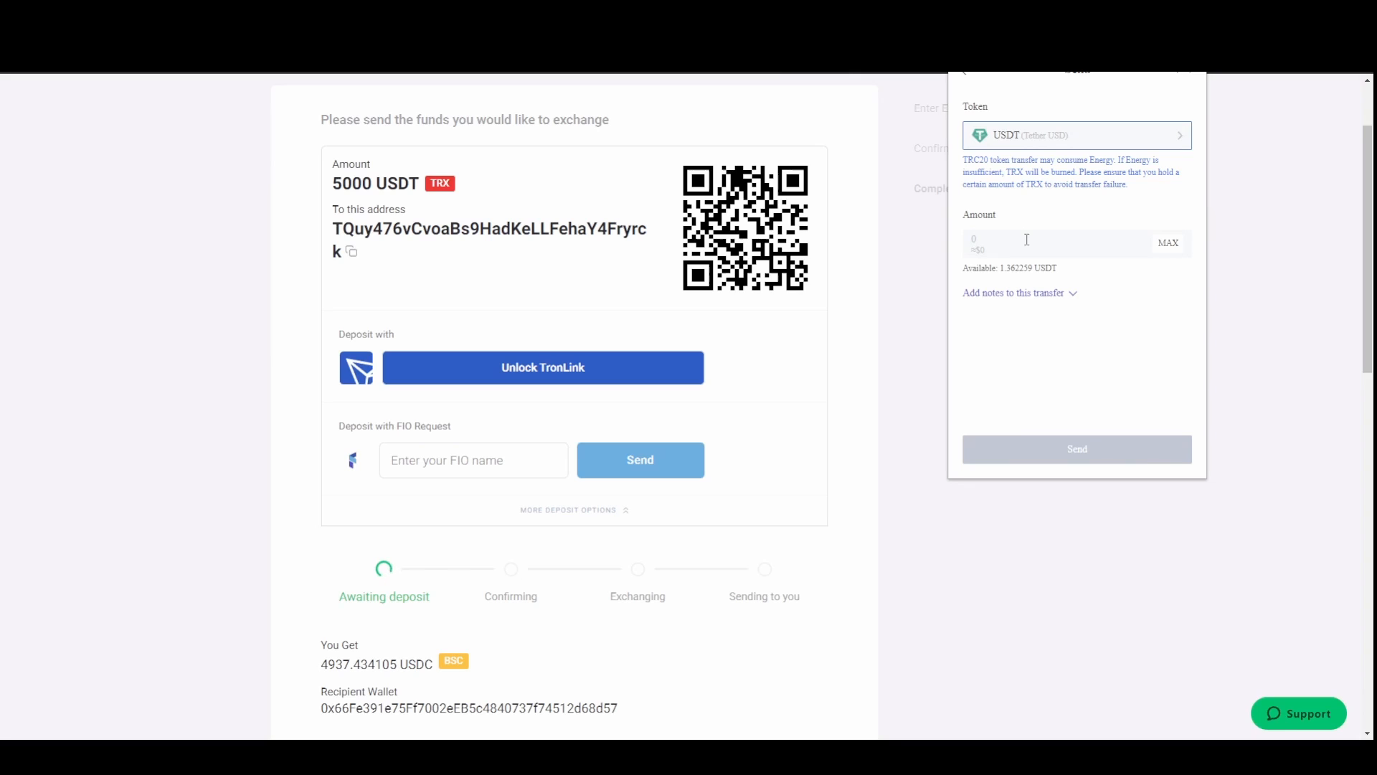
type("50")
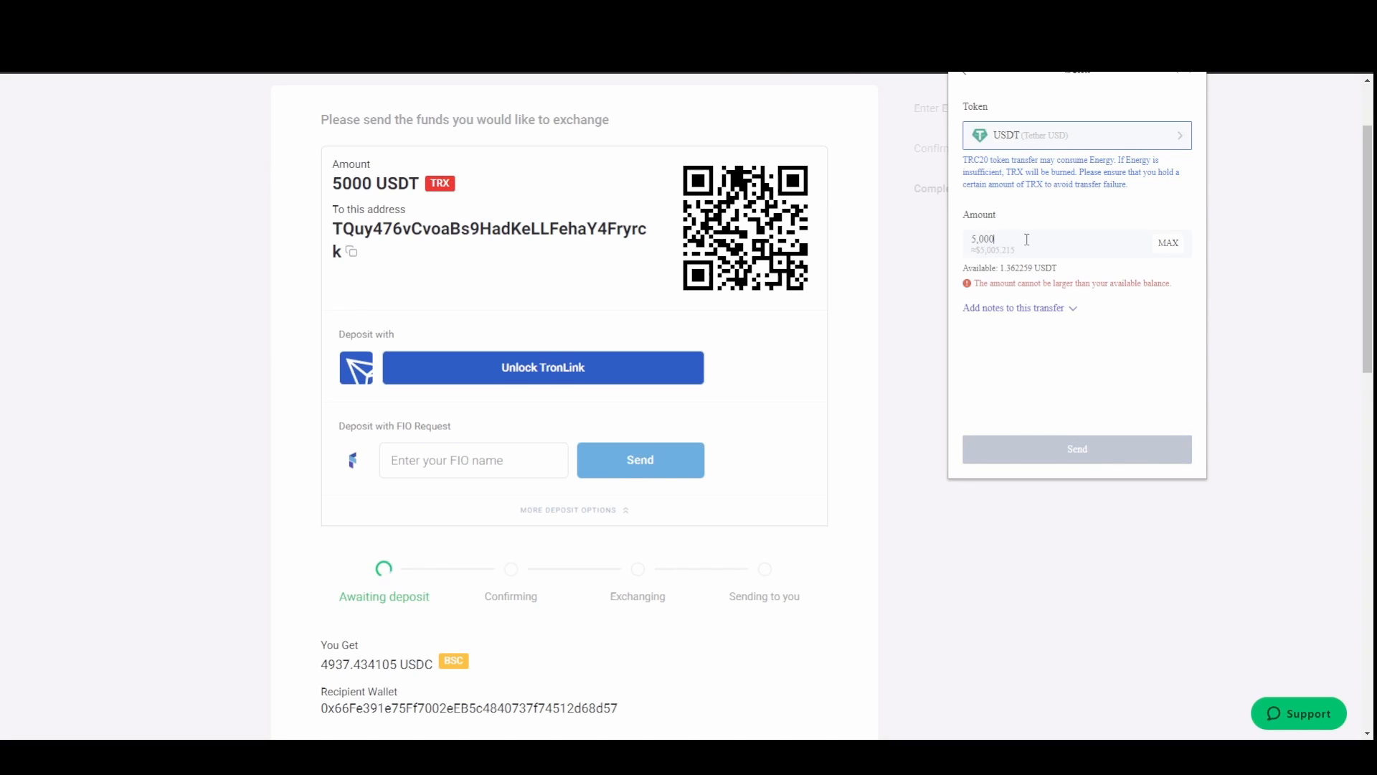
mouse_move(1099, 315)
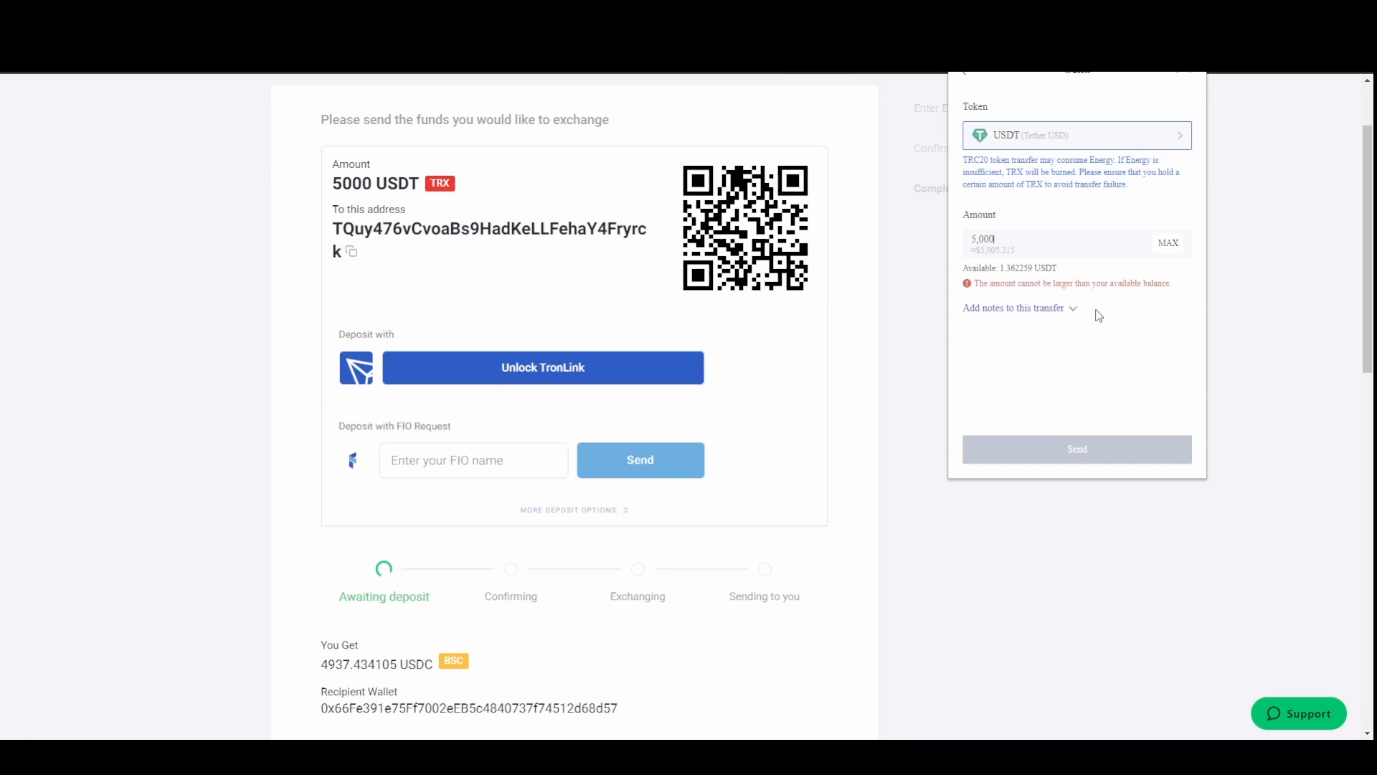
mouse_move(1090, 327)
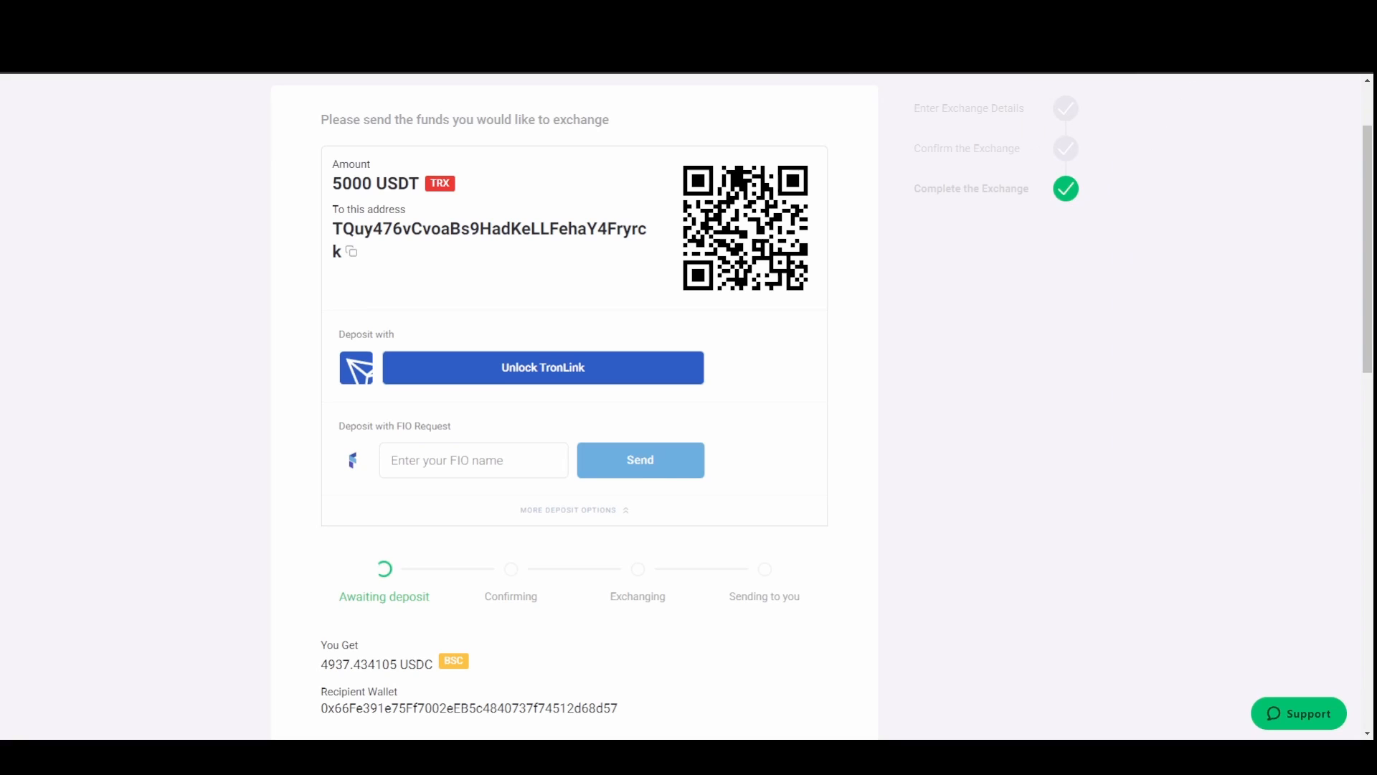
mouse_move(999, 357)
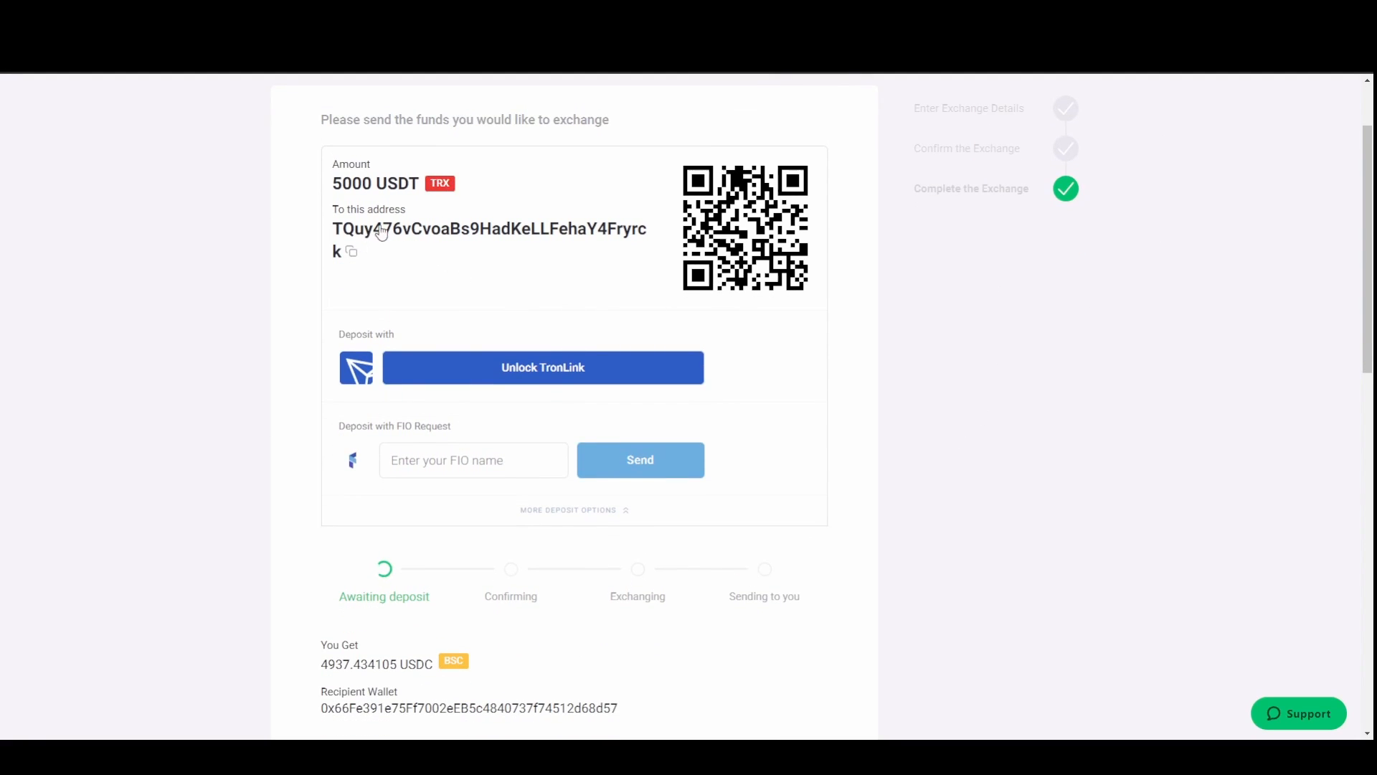
scroll("down", 3)
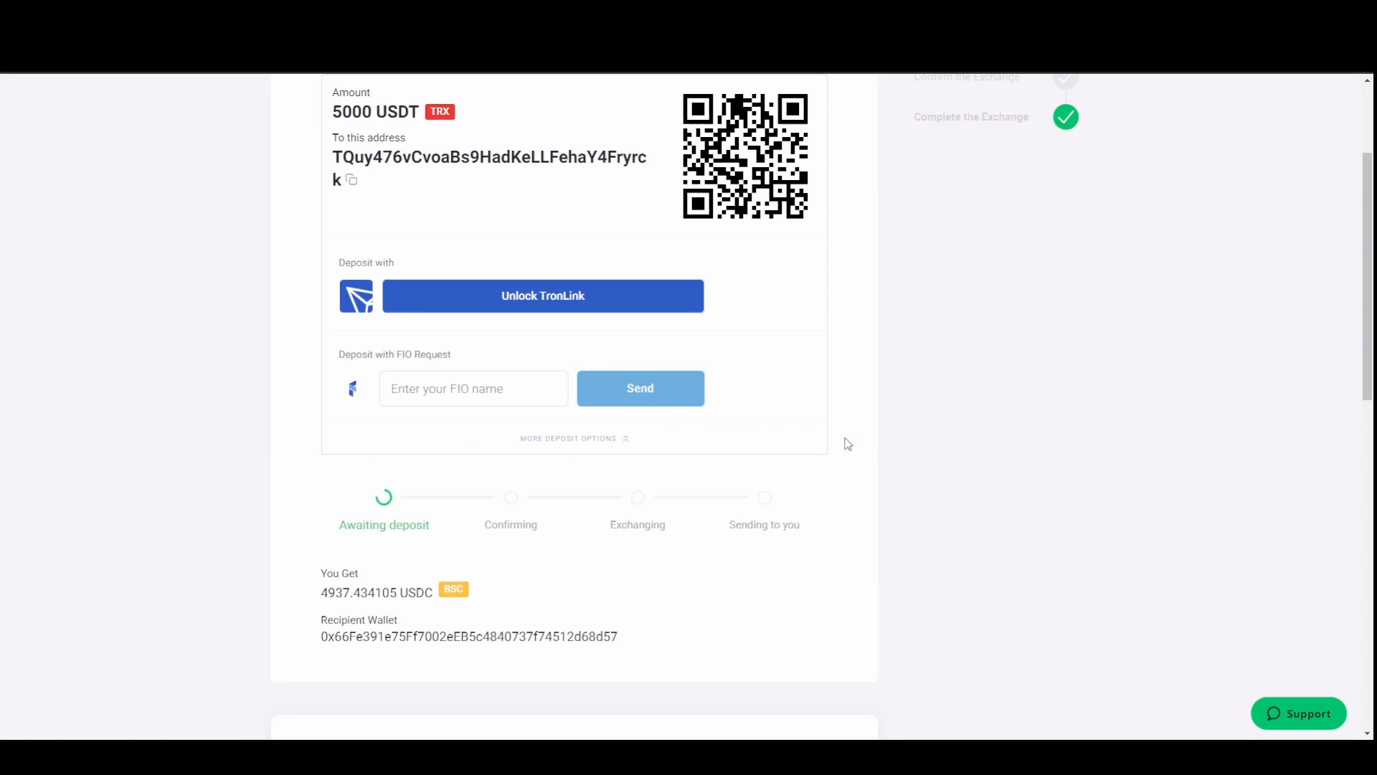
mouse_move(902, 444)
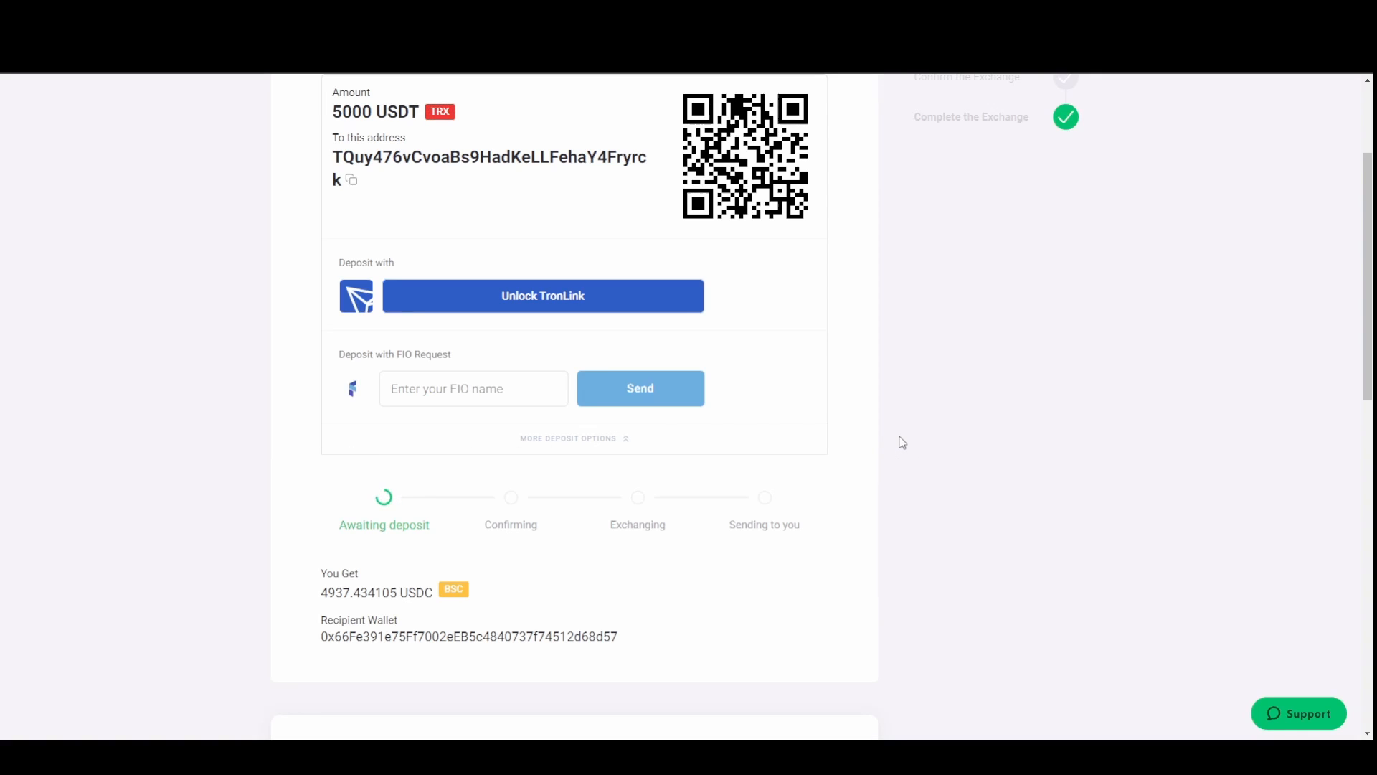
mouse_move(294, 461)
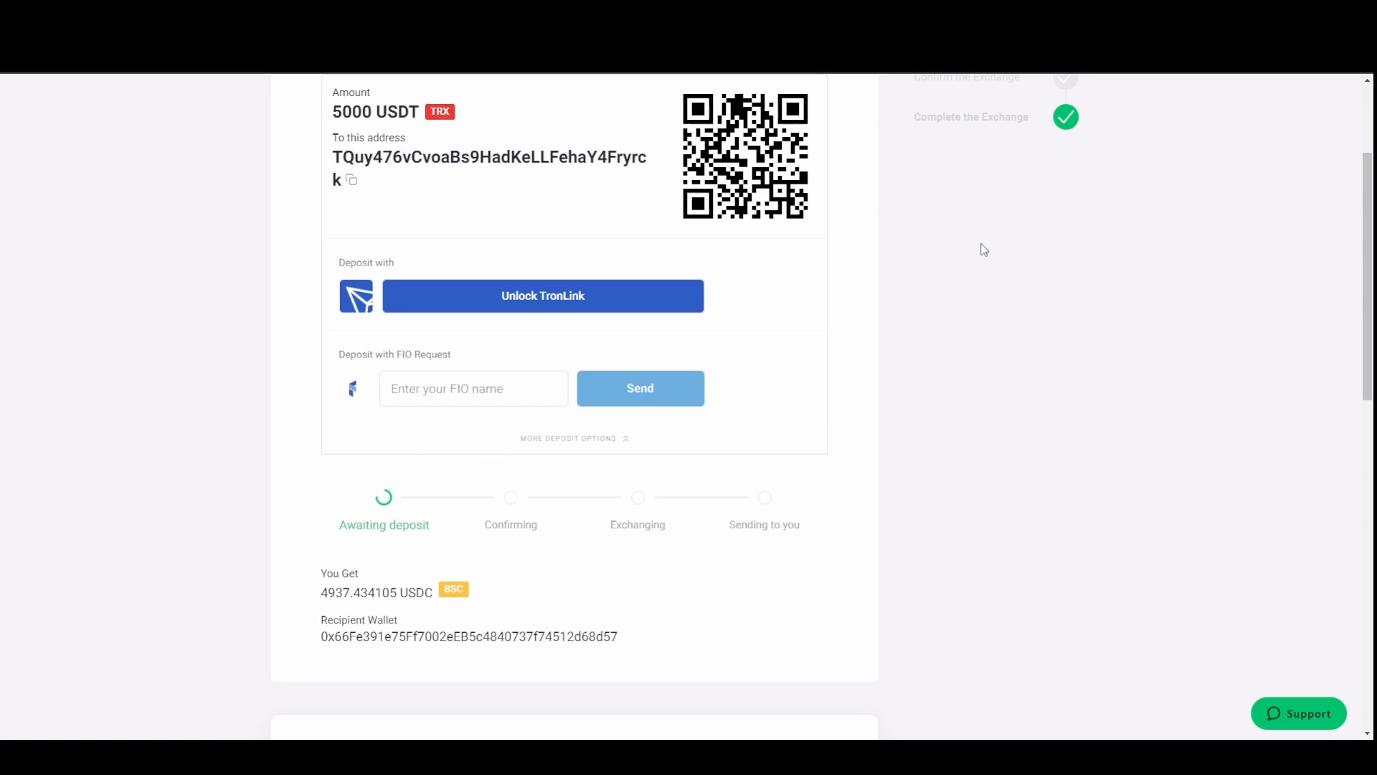
mouse_move(1177, 273)
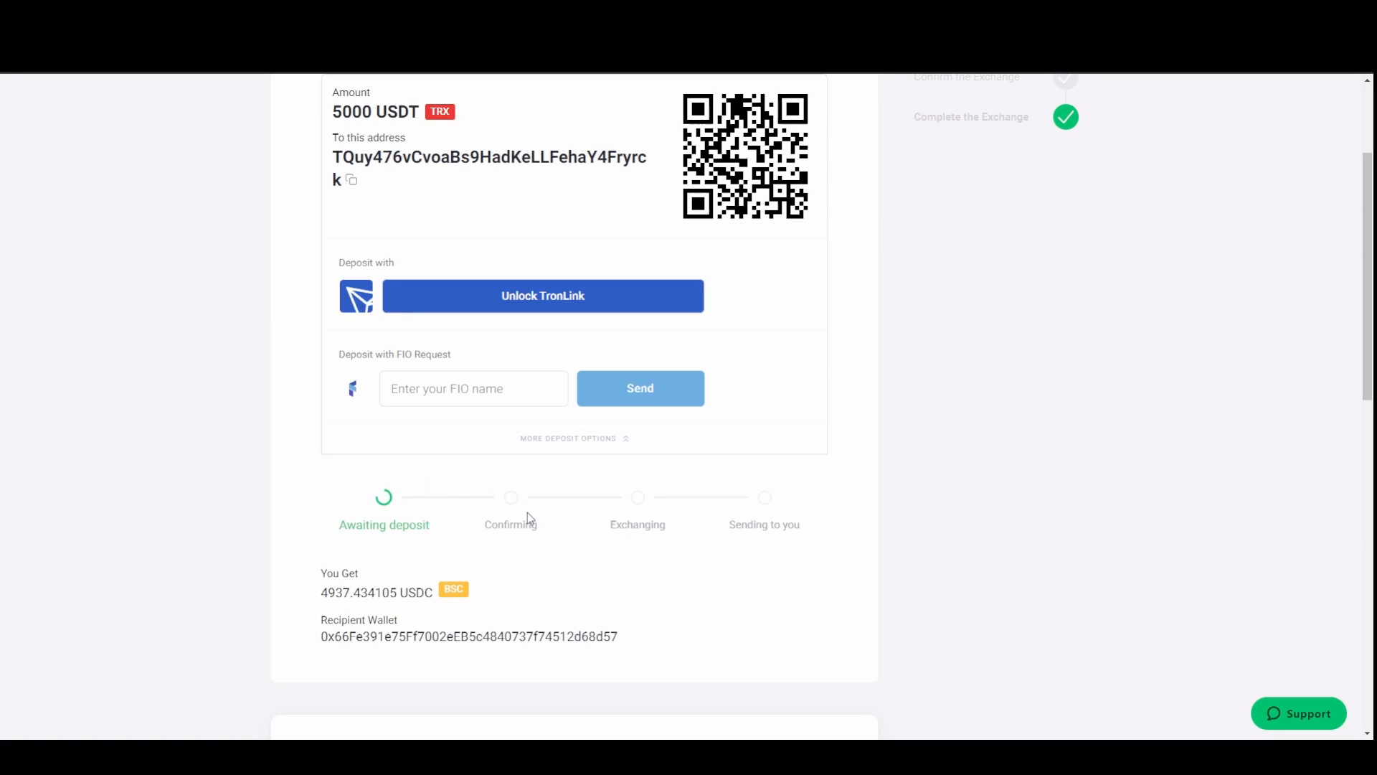
mouse_move(516, 508)
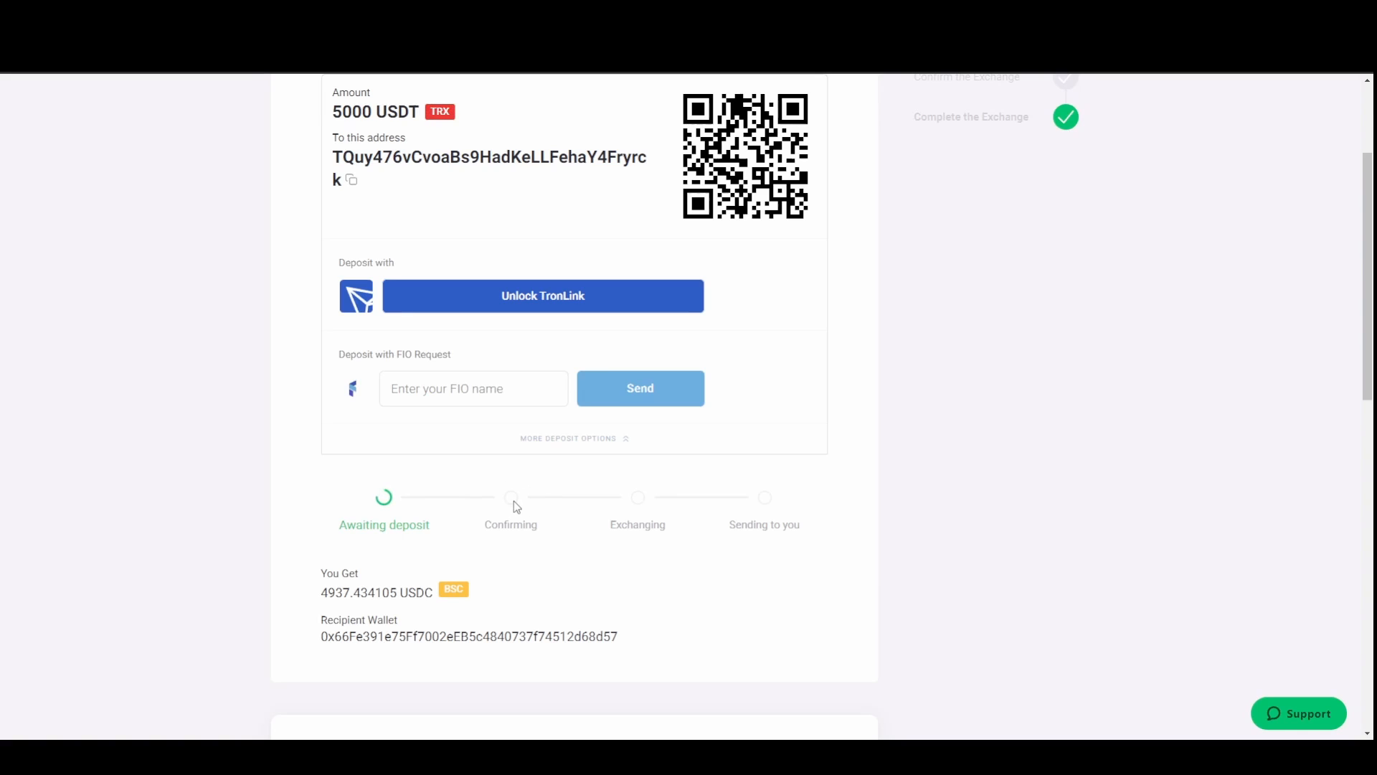
mouse_move(495, 519)
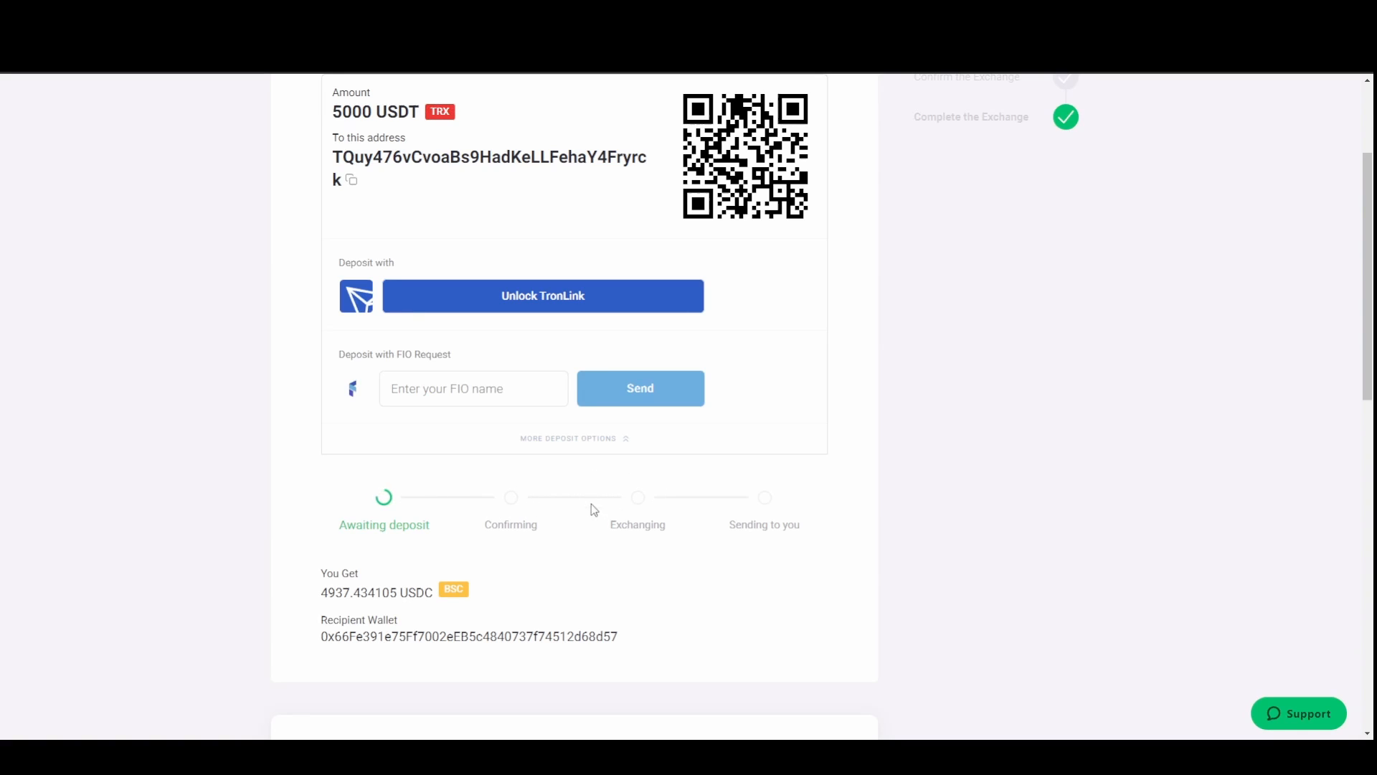
mouse_move(624, 491)
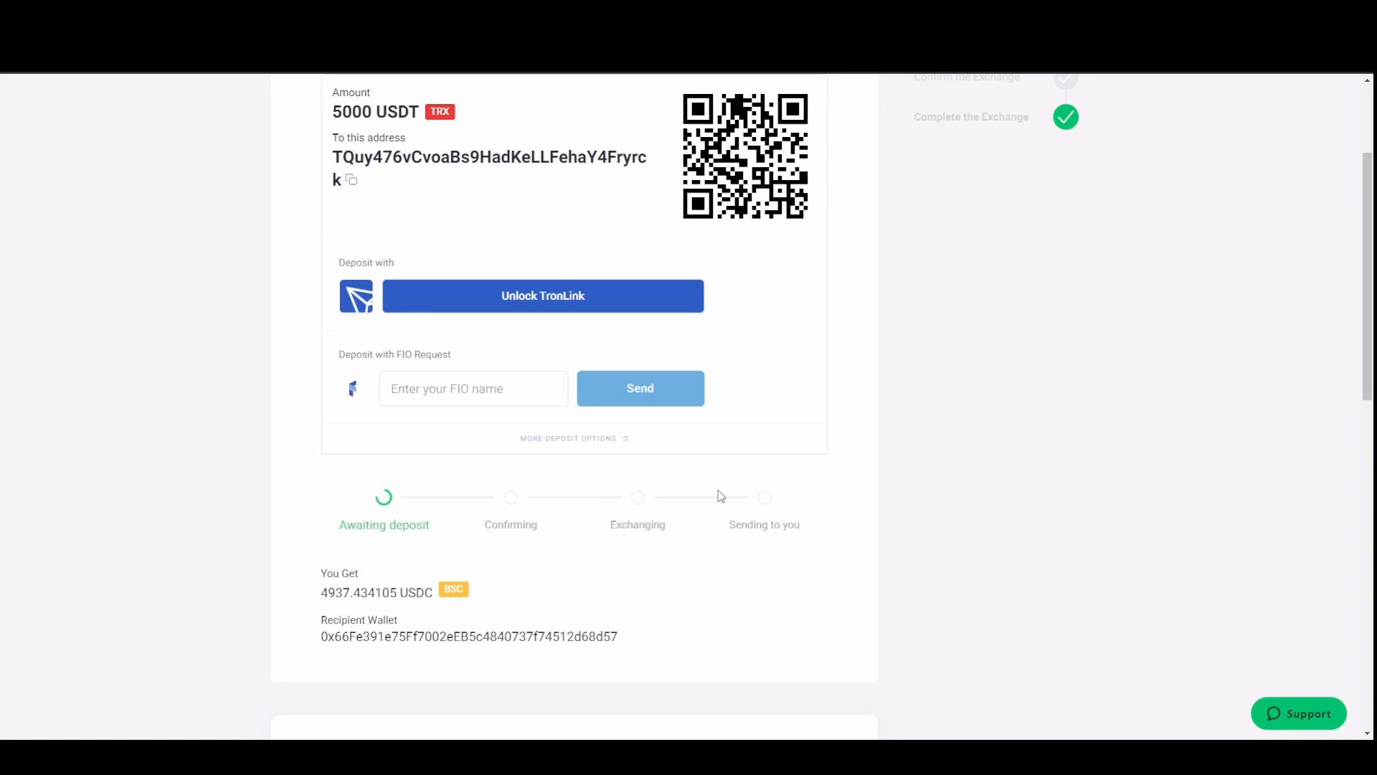
mouse_move(697, 483)
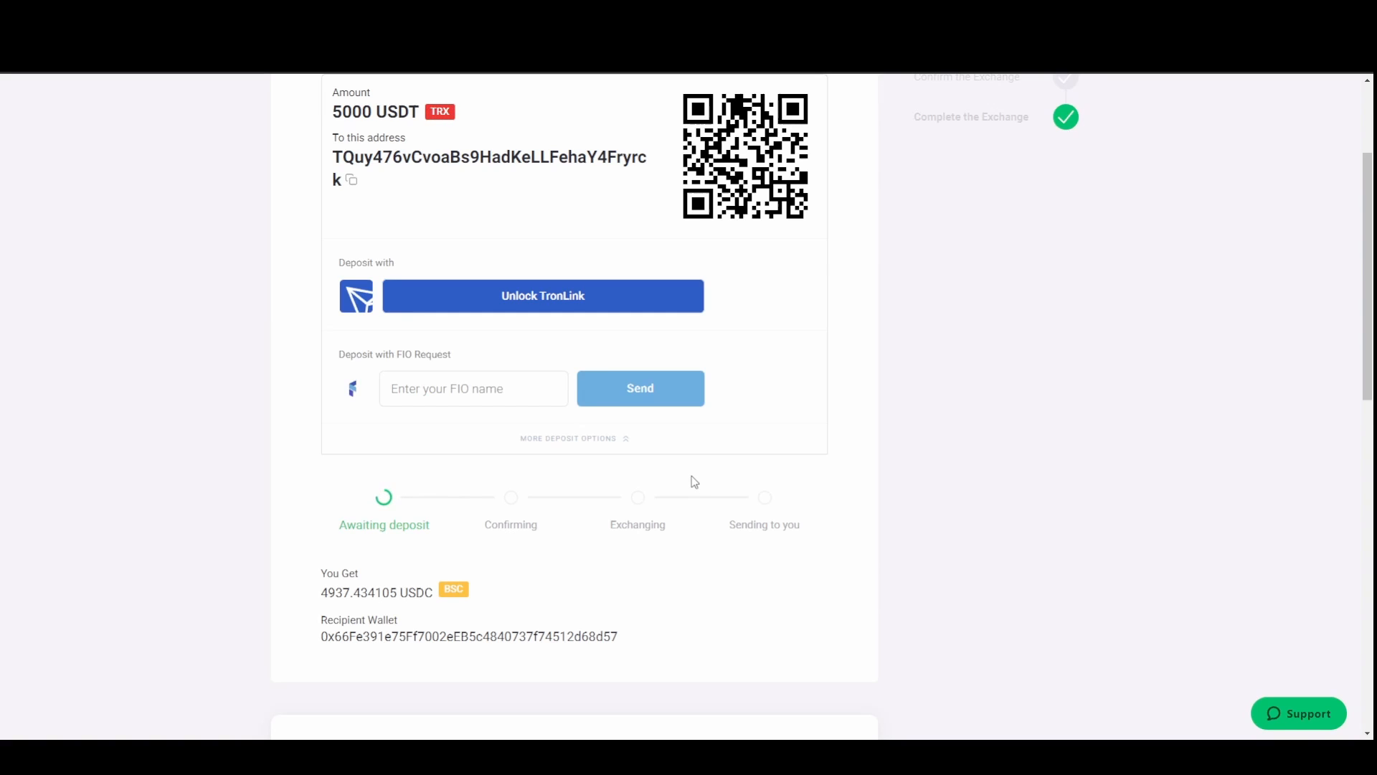
mouse_move(386, 257)
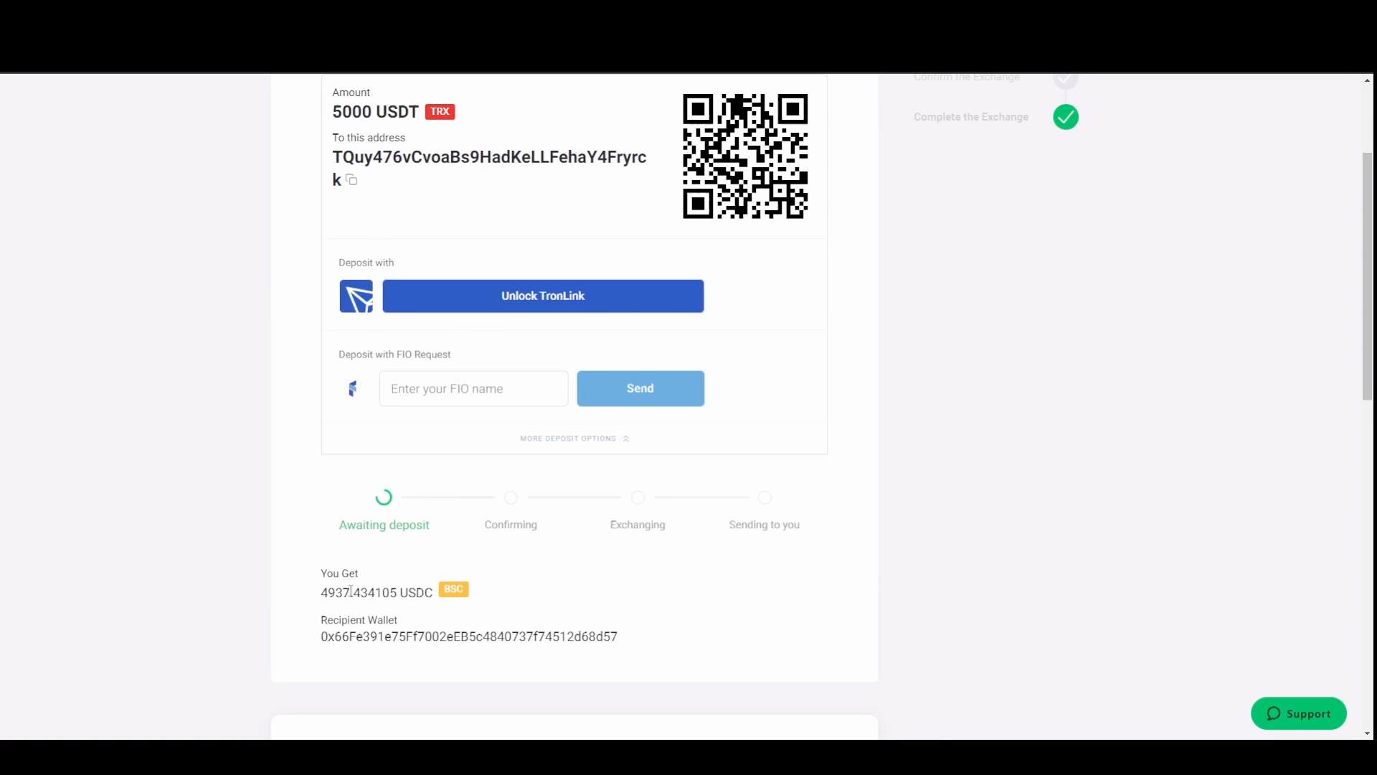
mouse_move(464, 576)
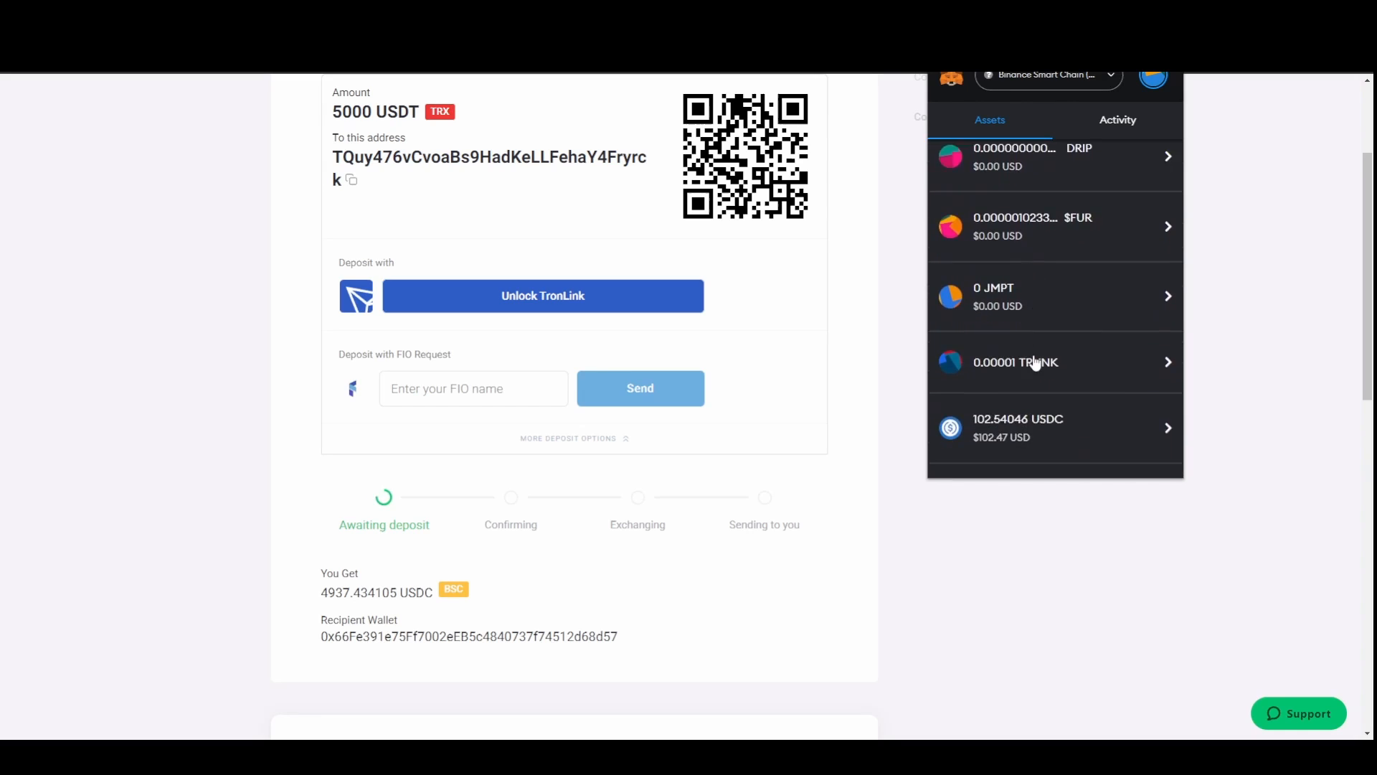
- Scroll MetaMask's Assets tab to the 102.54046 USDC balance
scroll("down", 3)
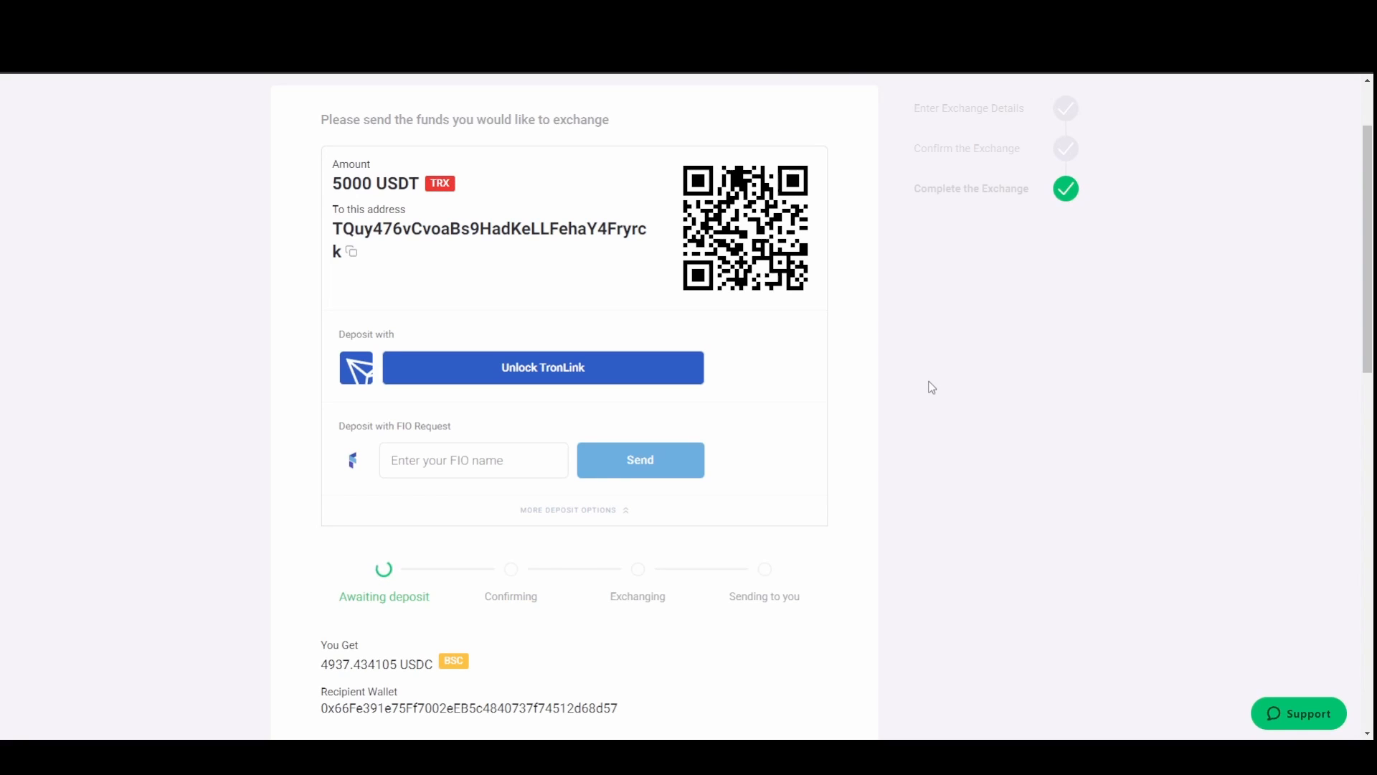
mouse_move(894, 363)
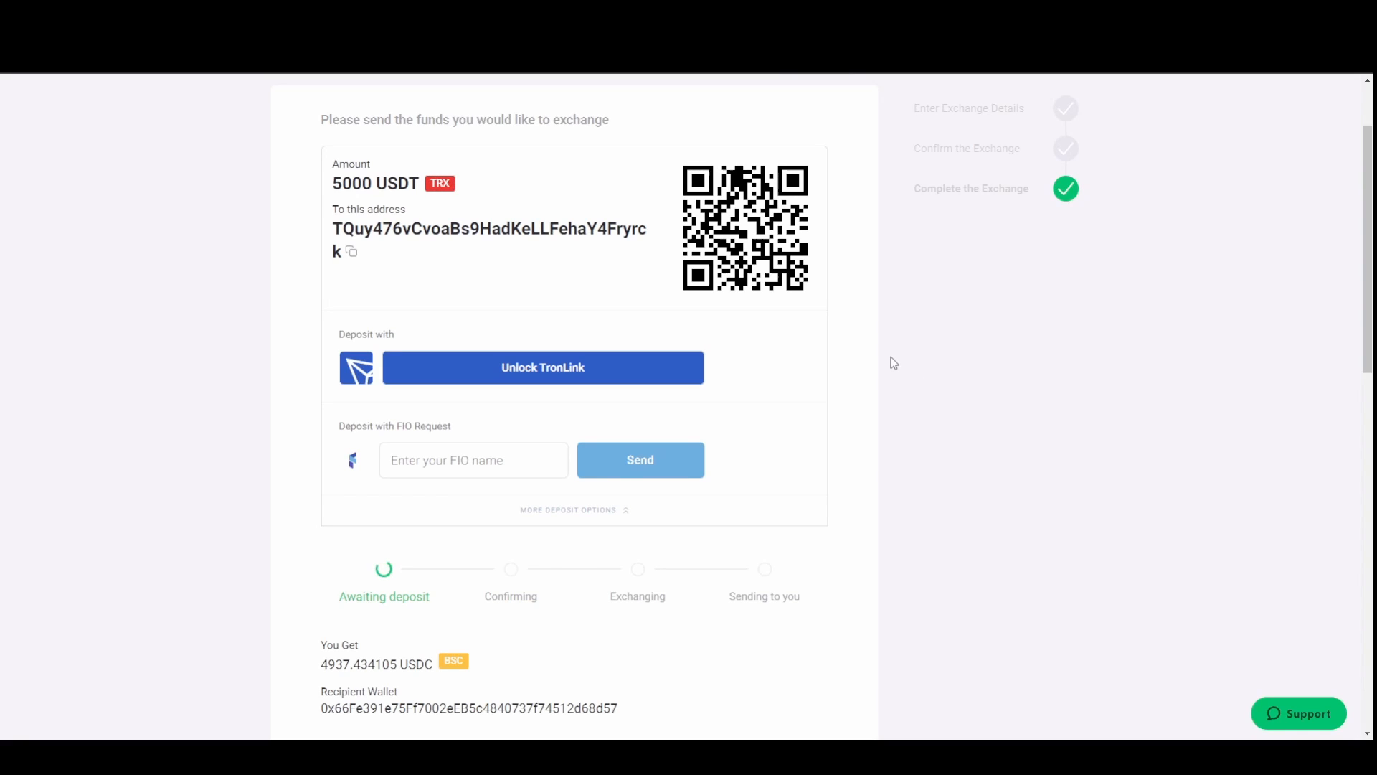
mouse_move(900, 471)
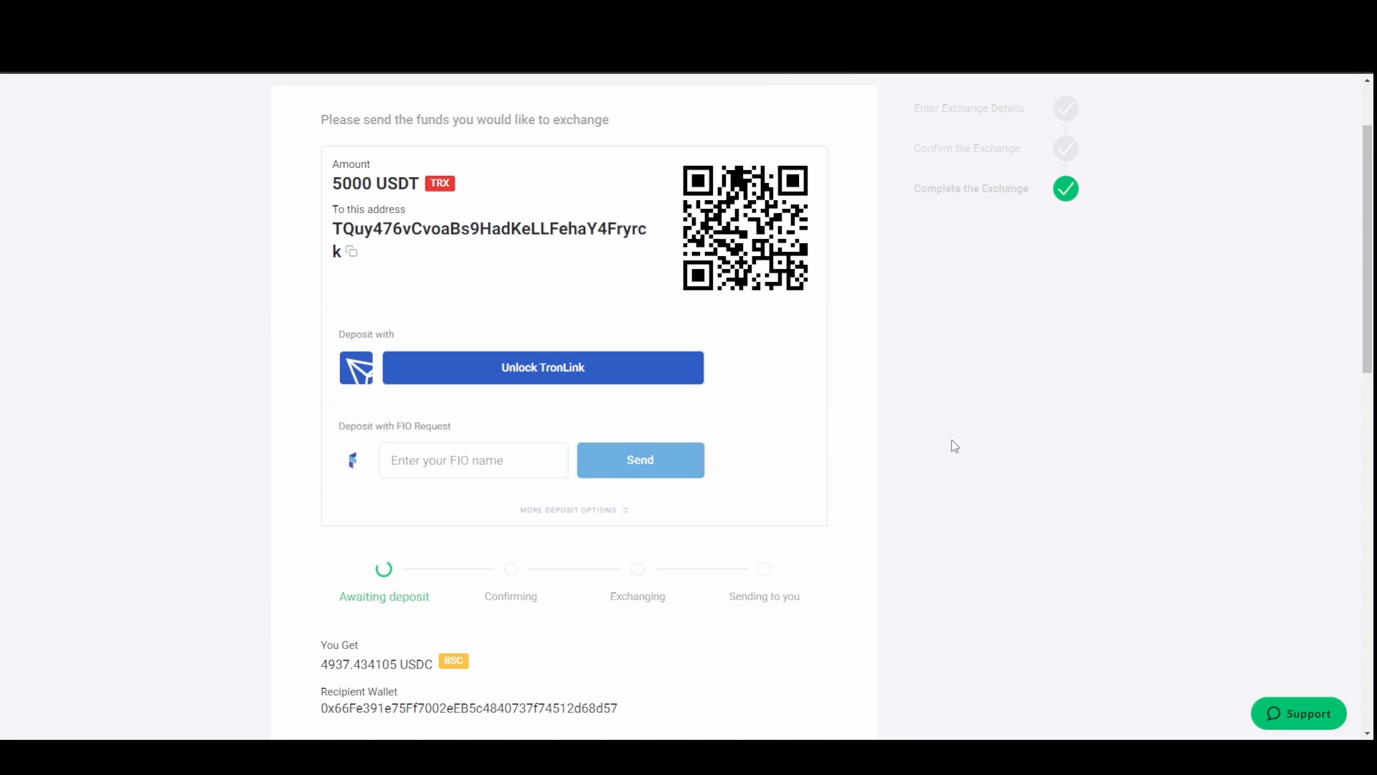
mouse_move(953, 464)
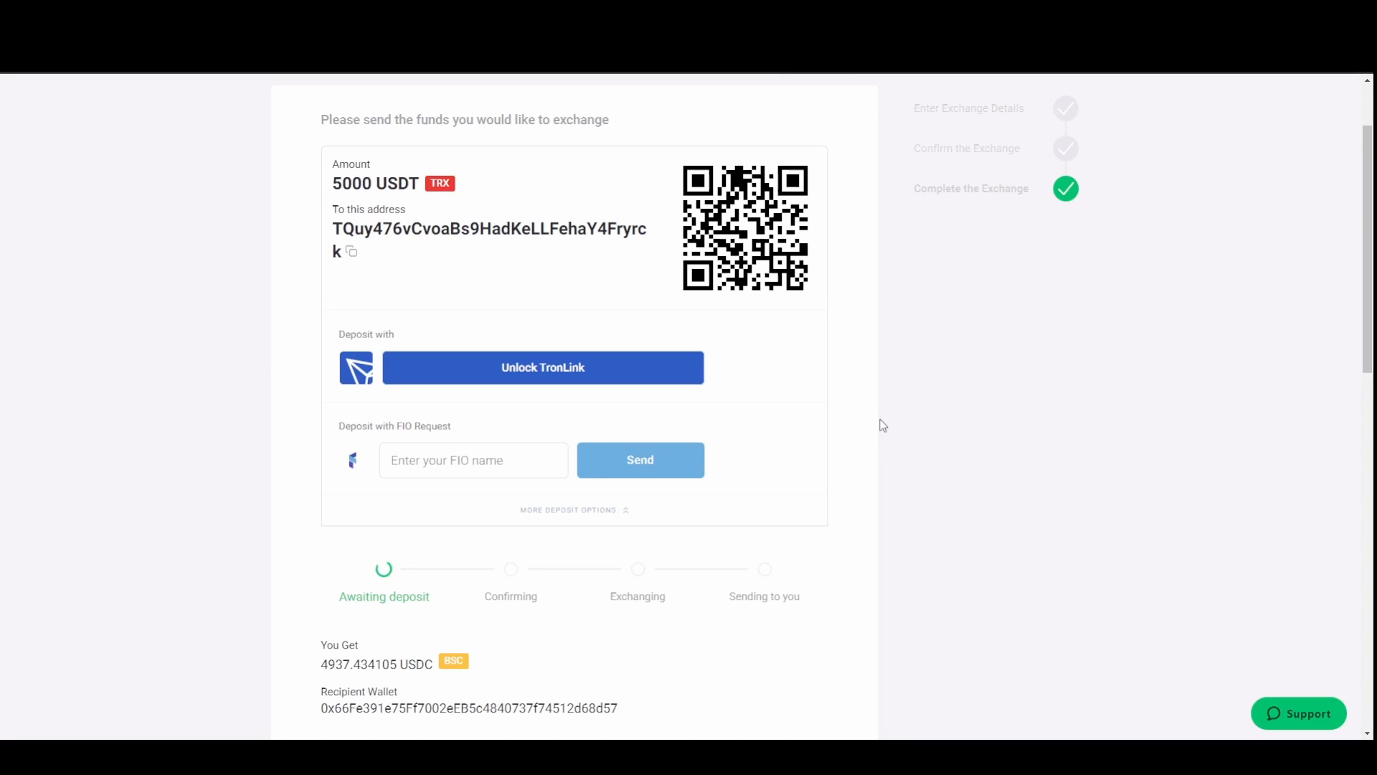
mouse_move(911, 436)
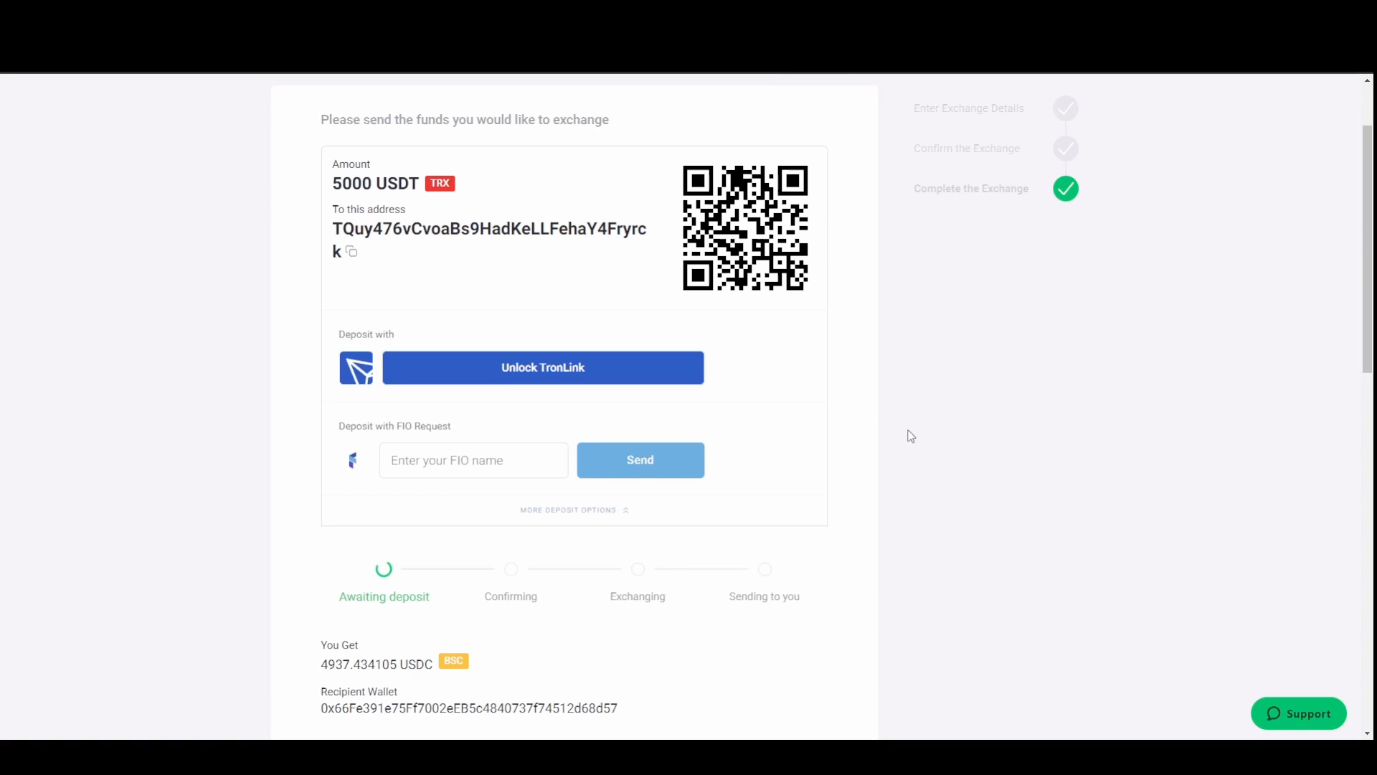
mouse_move(981, 472)
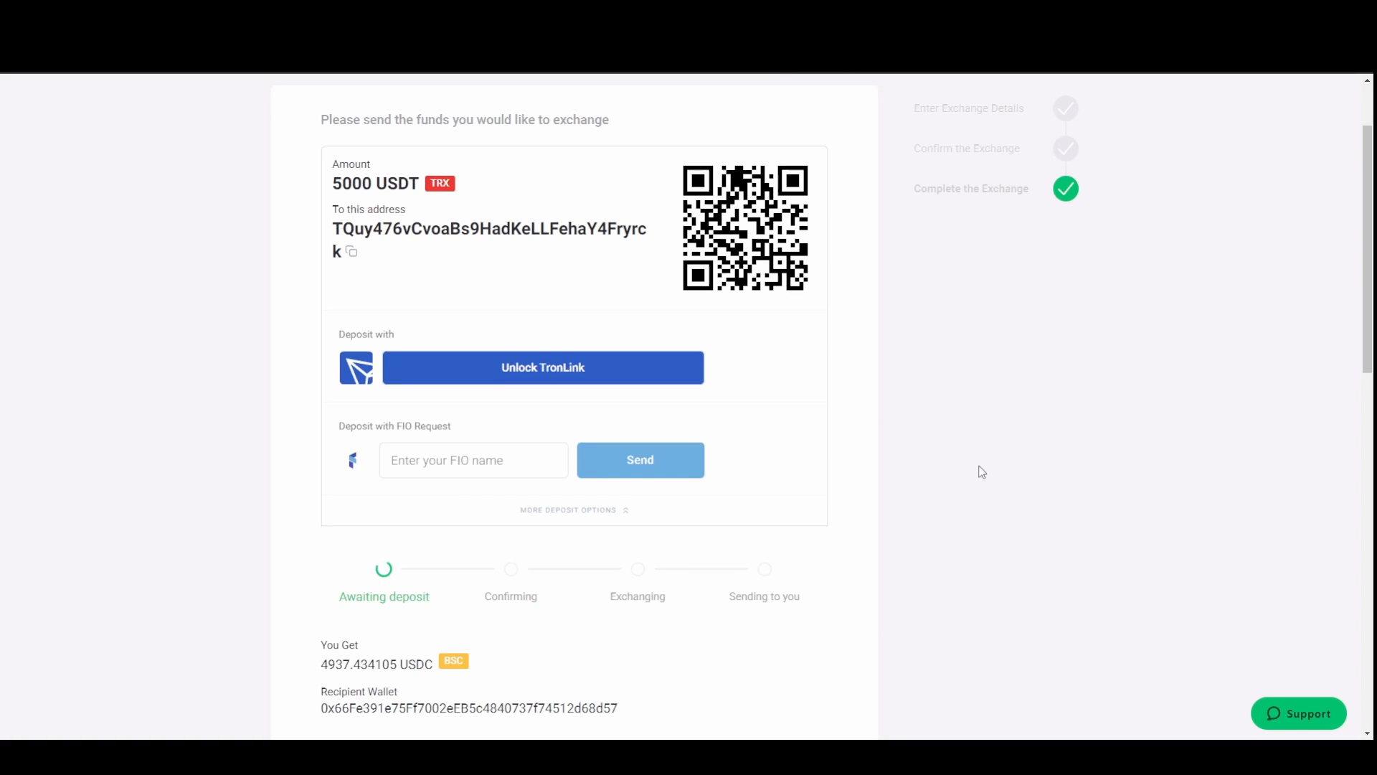